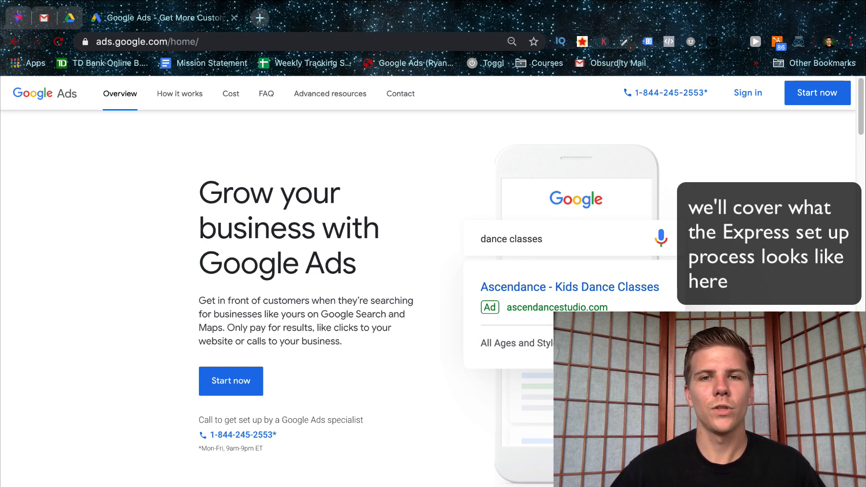
Start signing up for a new Google Ads campaign from the home page.
left_click(230, 380)
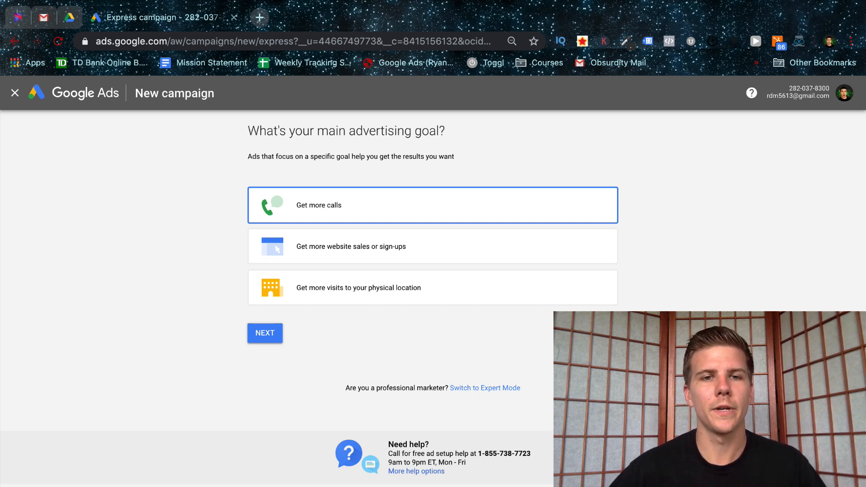
Keep the Get more calls goal and set the targeting radius to 6 miles.
left_click(265, 332)
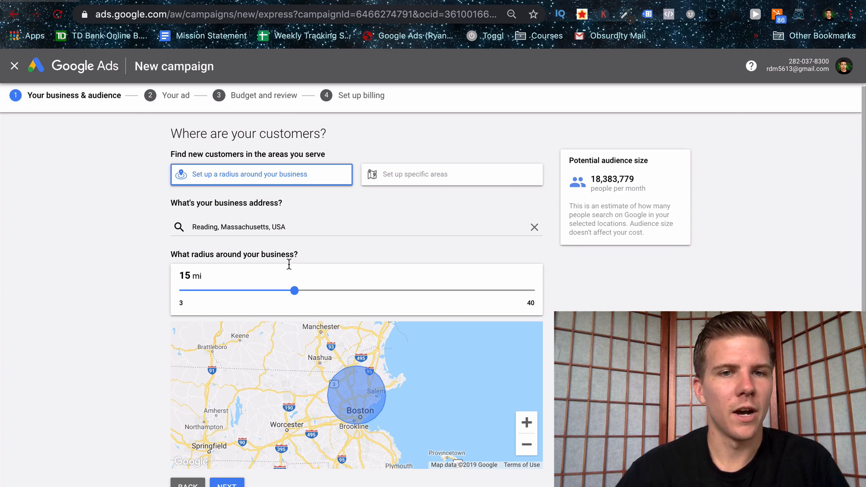
left_click_drag(295, 290, 217, 290)
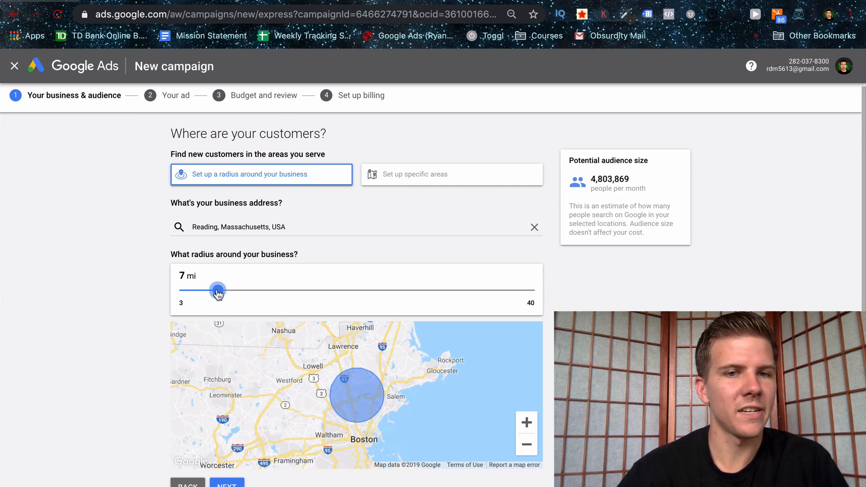
left_click_drag(217, 290, 198, 290)
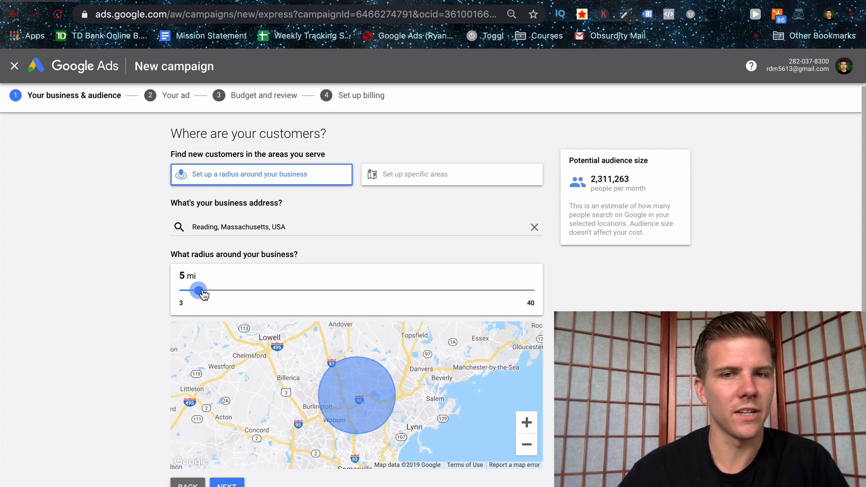
left_click_drag(197, 290, 236, 290)
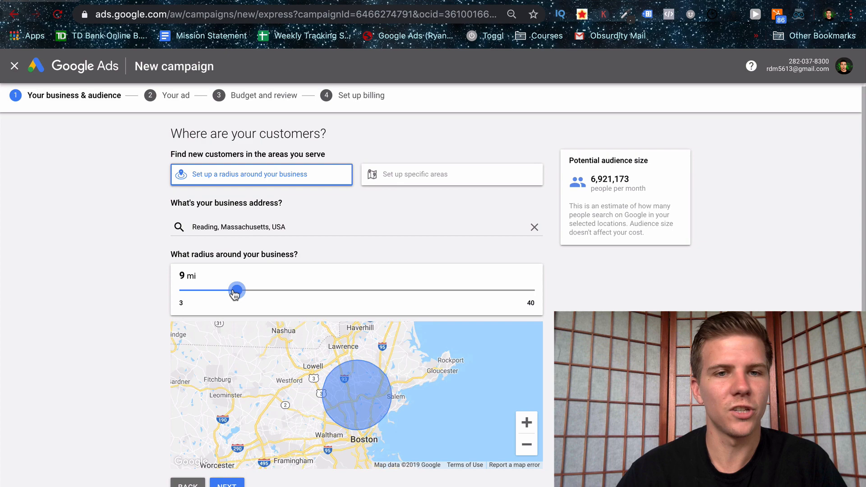
left_click_drag(237, 290, 209, 290)
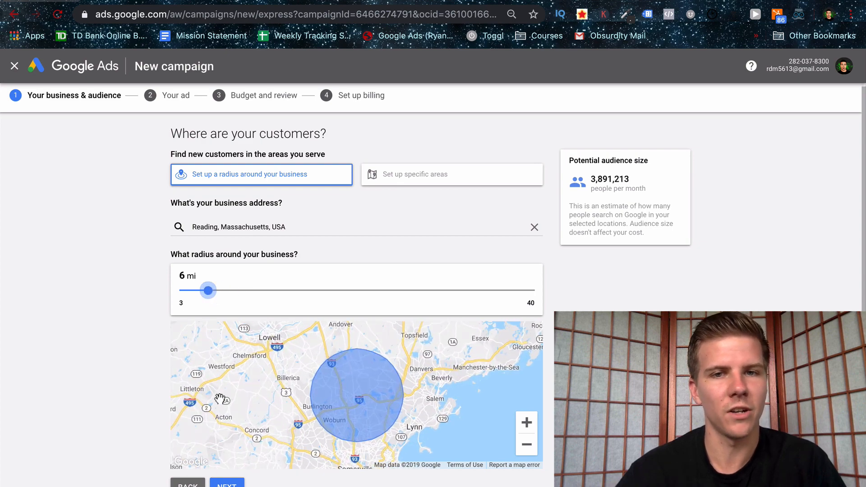
Add Roofing, Emergency Roofing, Roof Replacement, Roofing Maintenance and Residential Roofing as services.
left_click(226, 485)
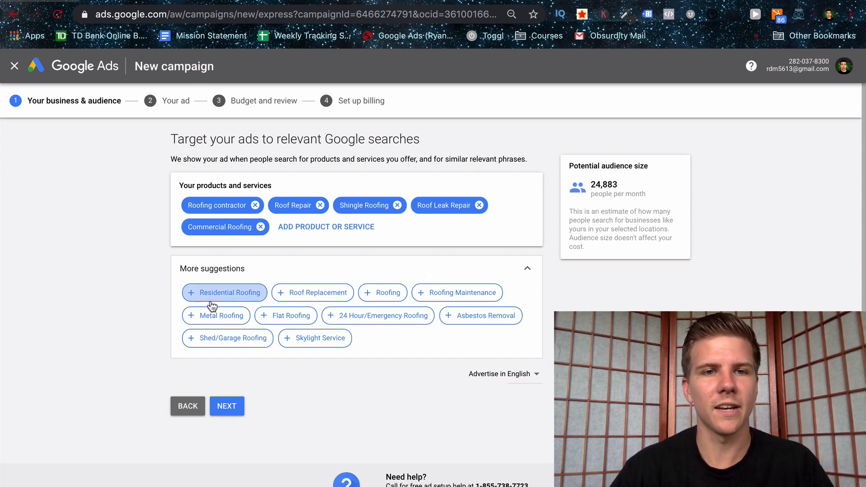
mouse_move(326, 227)
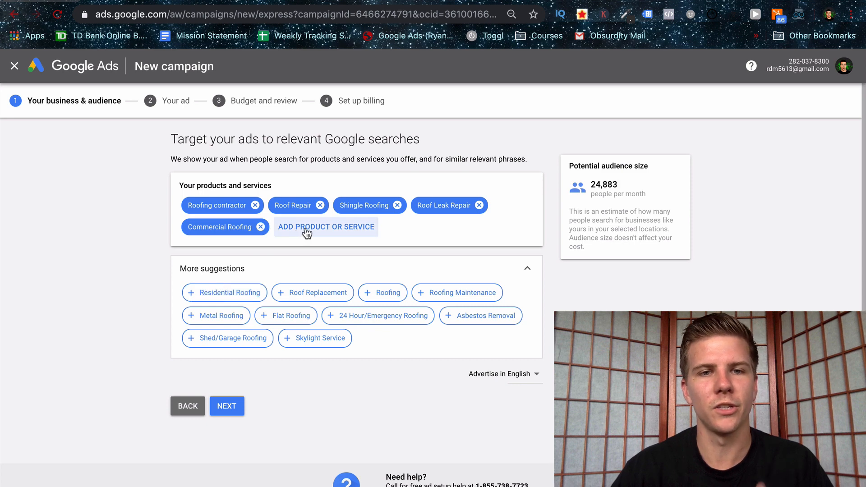
left_click(325, 227)
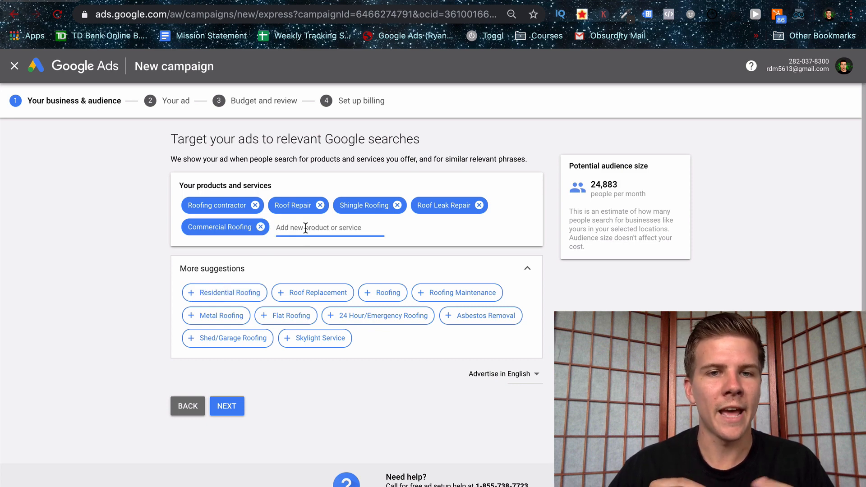
type("roof installation service")
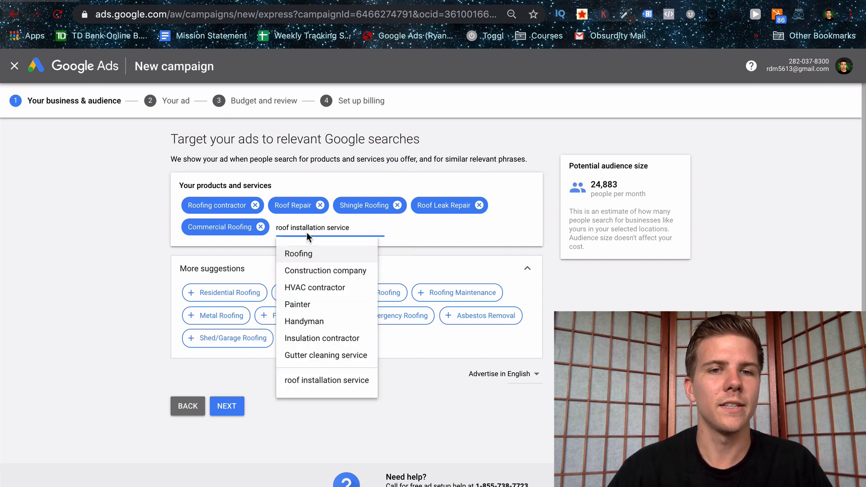
mouse_move(321, 337)
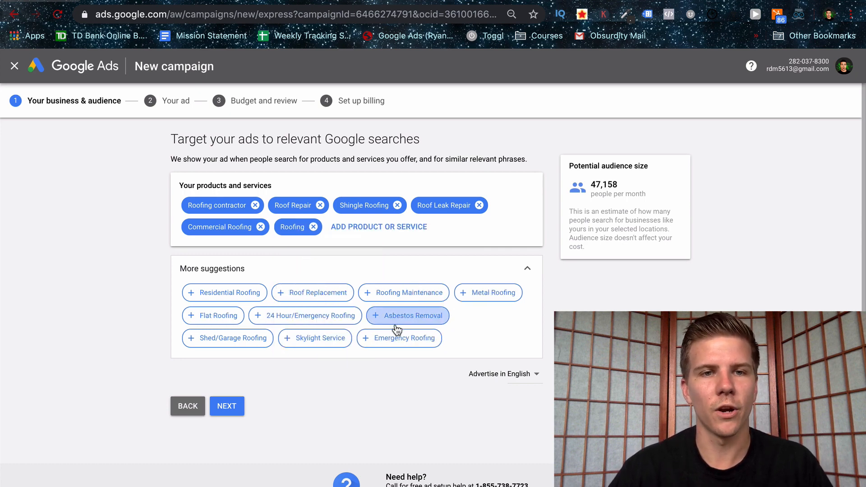
left_click(399, 337)
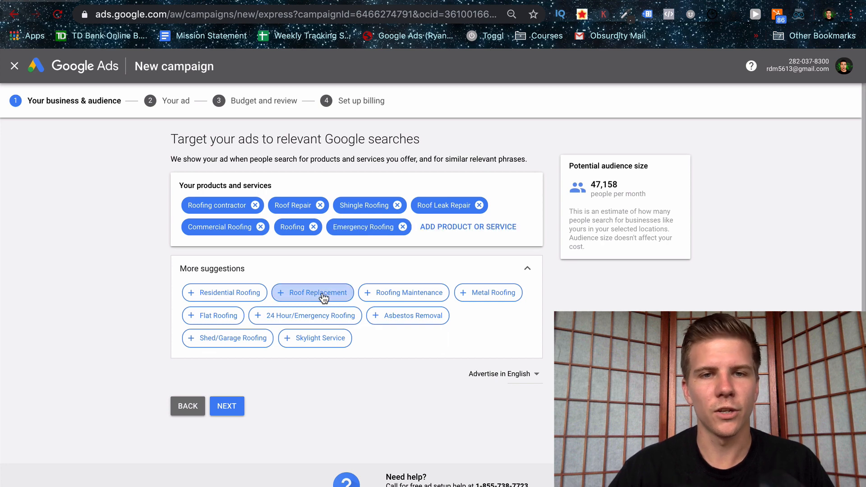
left_click(312, 293)
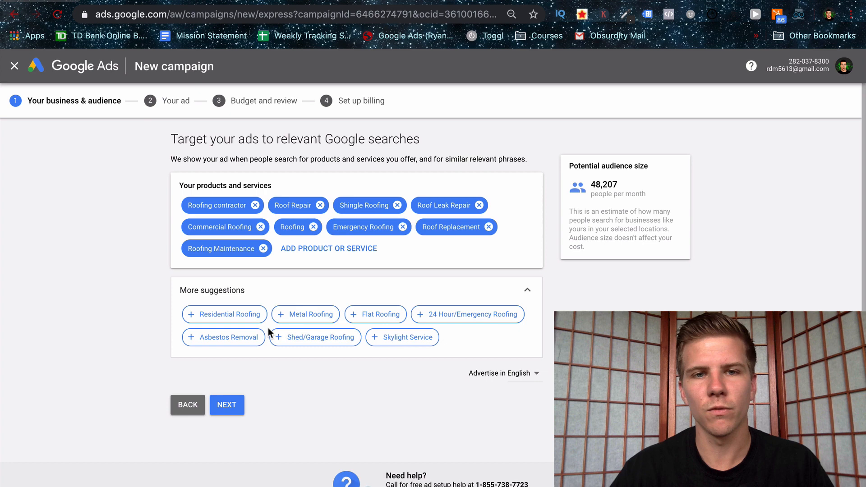
left_click(224, 315)
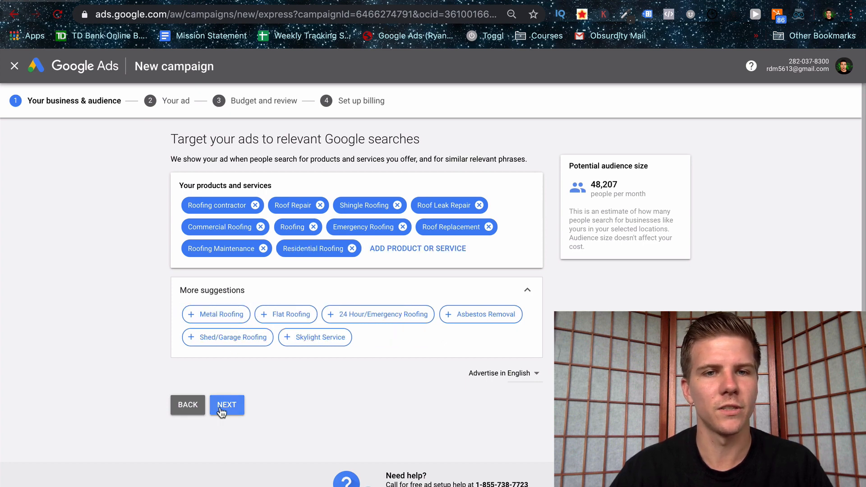
Write headlines 'Roofing Contractor Reading MA' and 'Repairs & Replacements', preview sample ads, and submit.
left_click(227, 405)
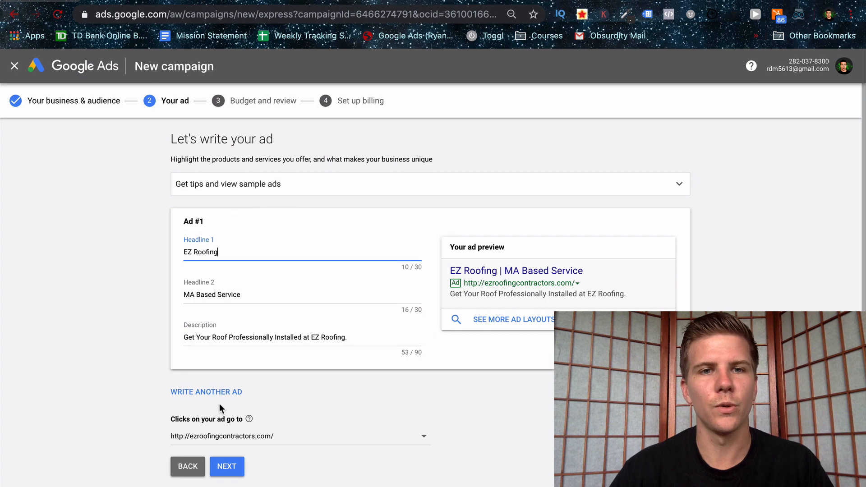
type("Roofing Contractor Reading MA")
left_click(303, 296)
type("Repairs & Replacements")
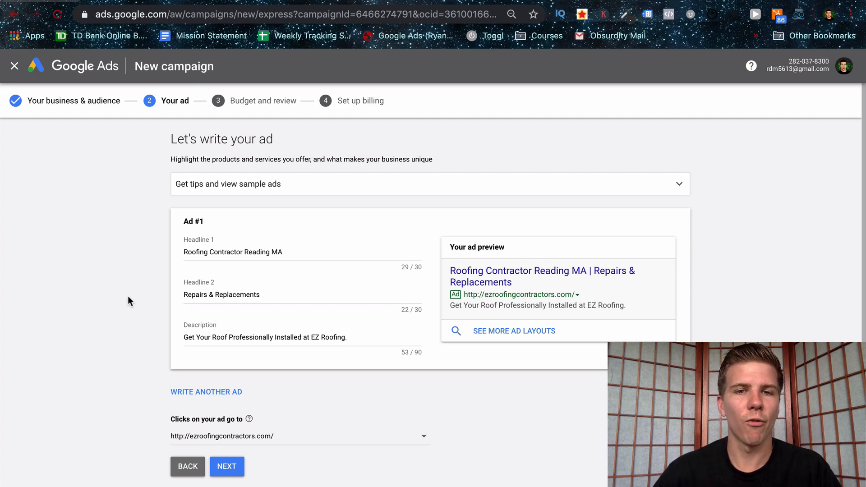
mouse_move(348, 183)
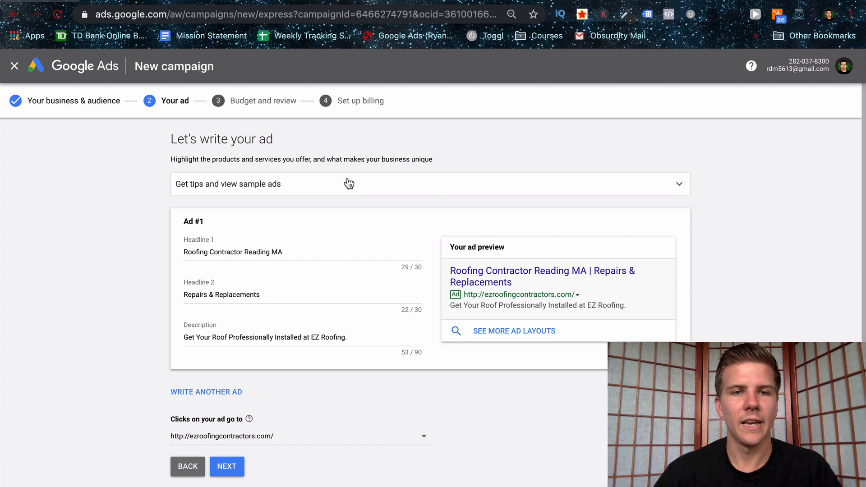
left_click(349, 184)
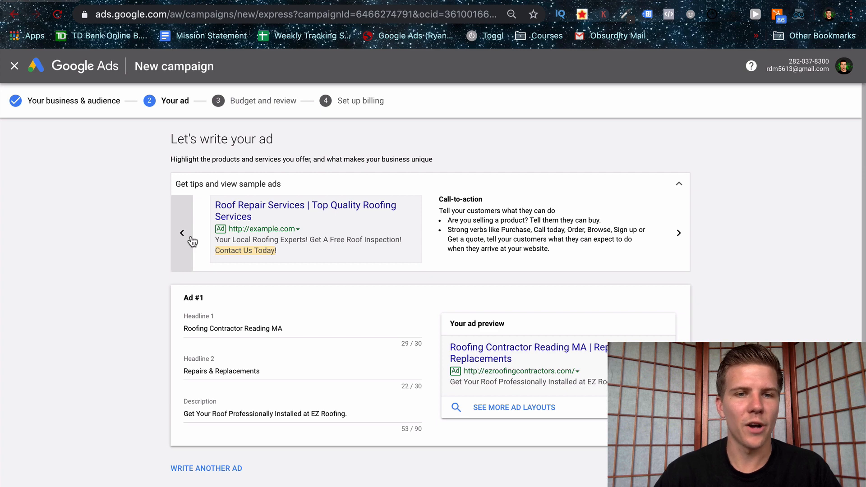
left_click(679, 184)
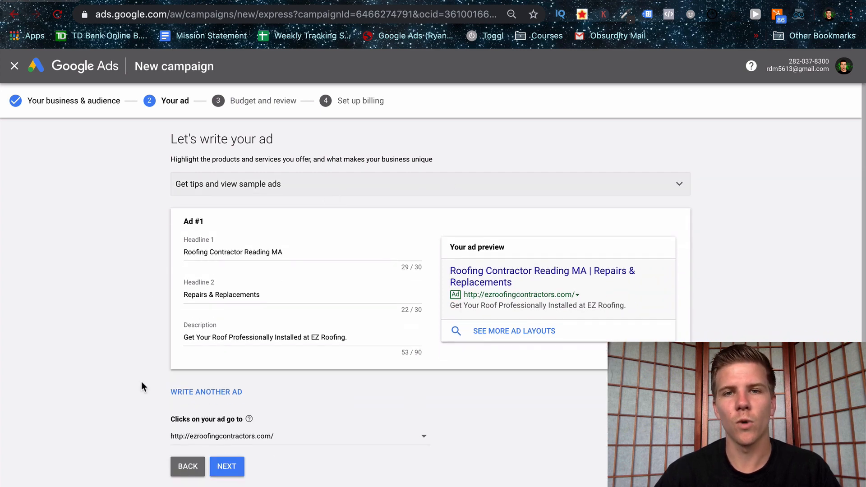
mouse_move(207, 392)
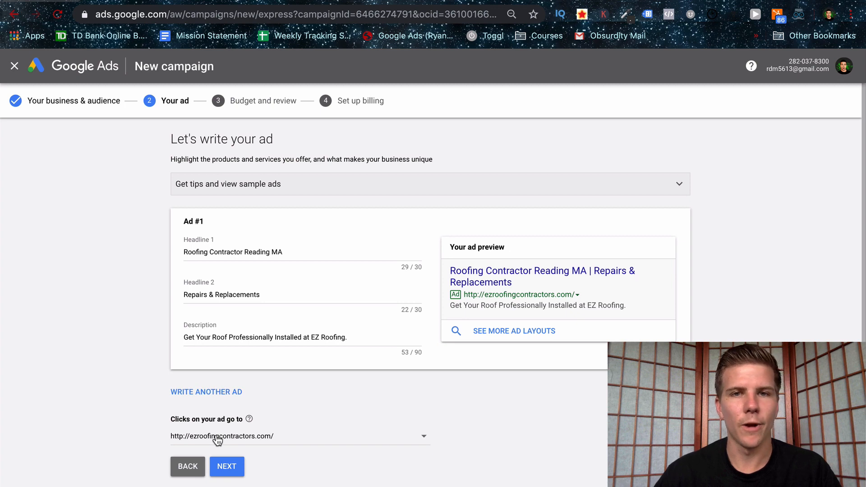
left_click(227, 466)
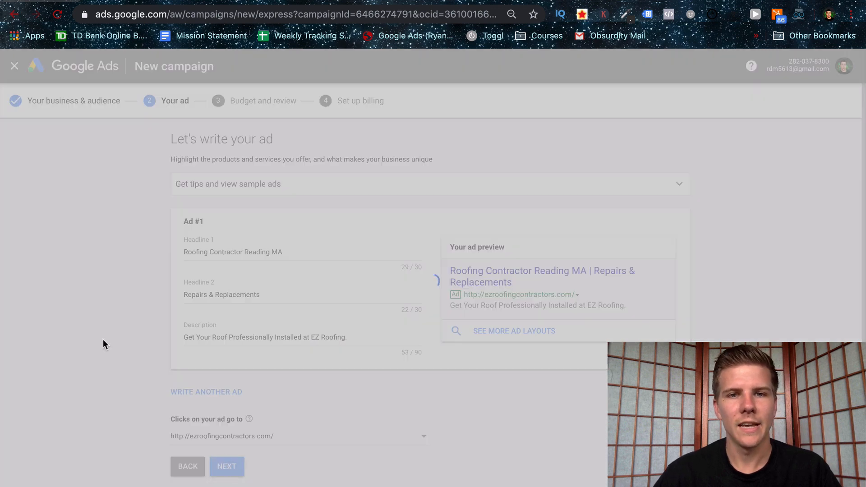
left_click(227, 466)
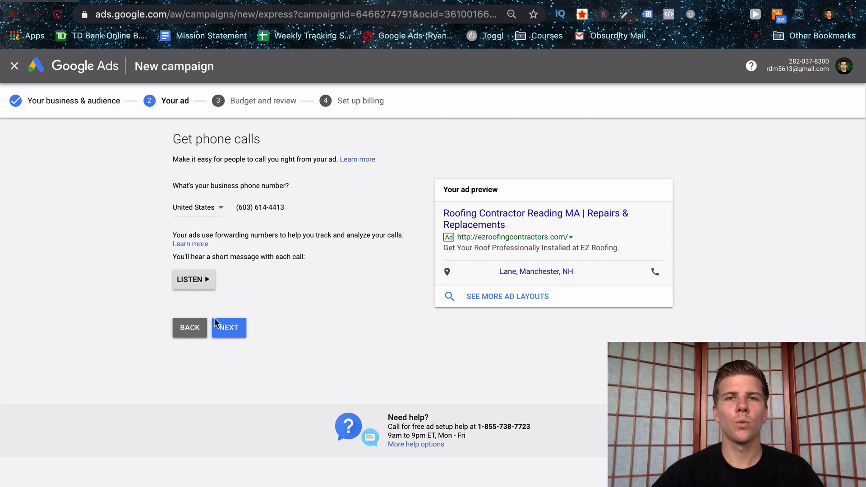
left_click(228, 327)
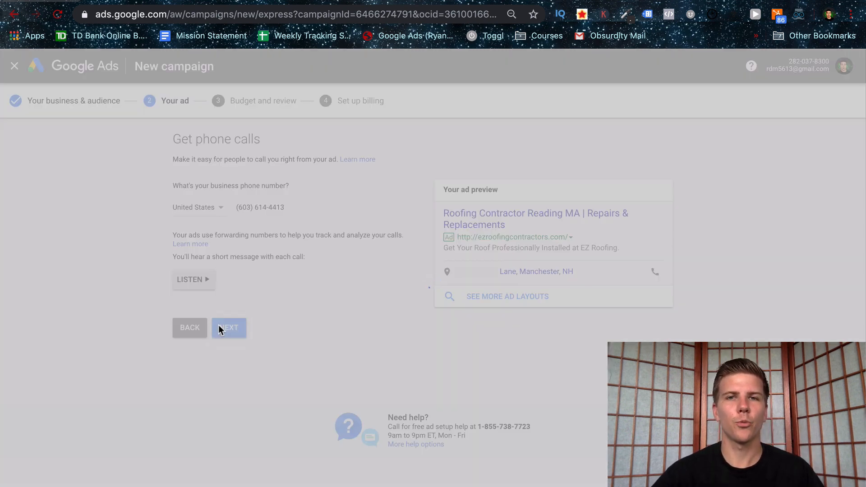
Drag the Enter your own budget slider to a custom daily amount and set it.
left_click(229, 327)
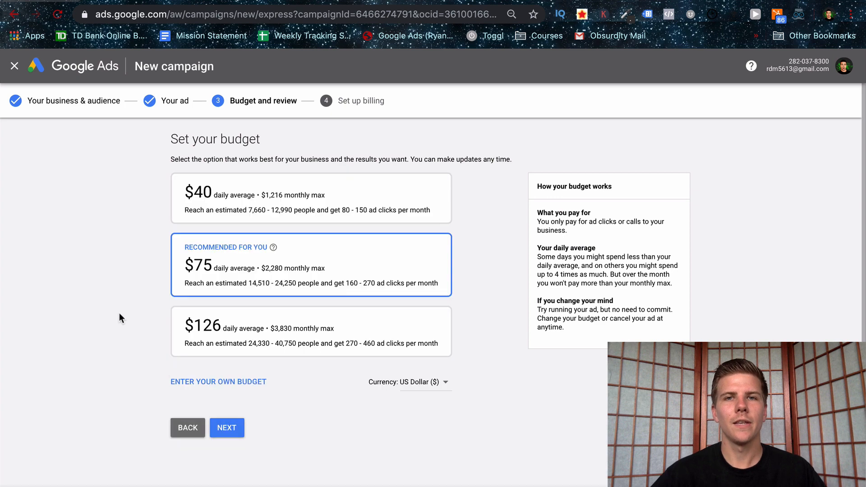
mouse_move(121, 312)
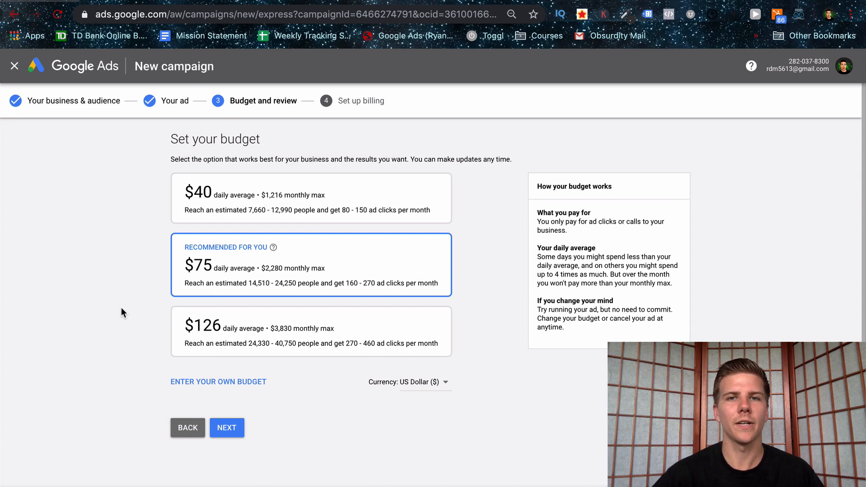
mouse_move(332, 376)
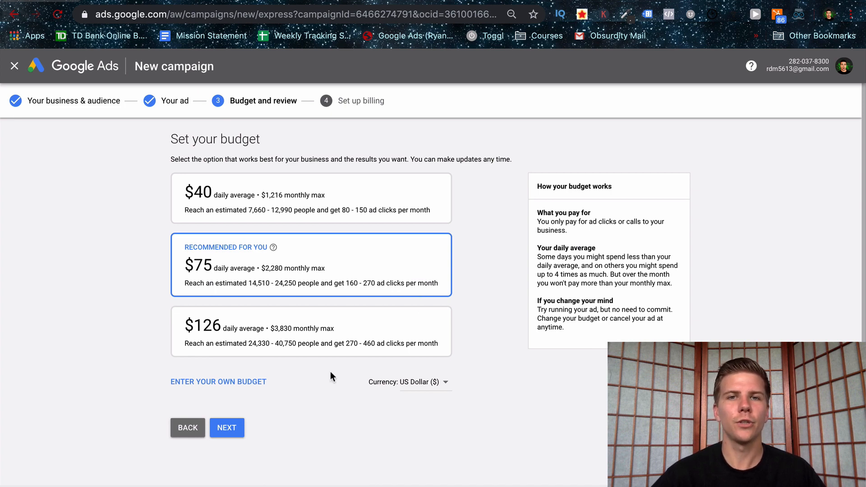
left_click(219, 382)
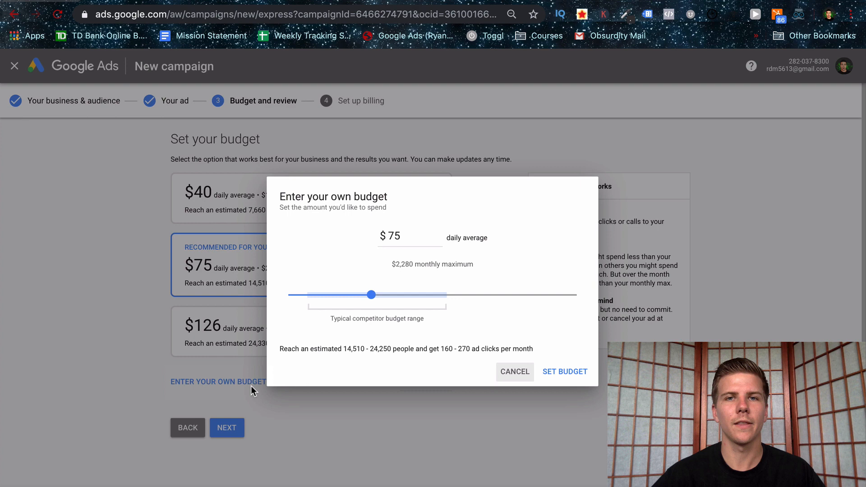
left_click_drag(371, 294, 381, 293)
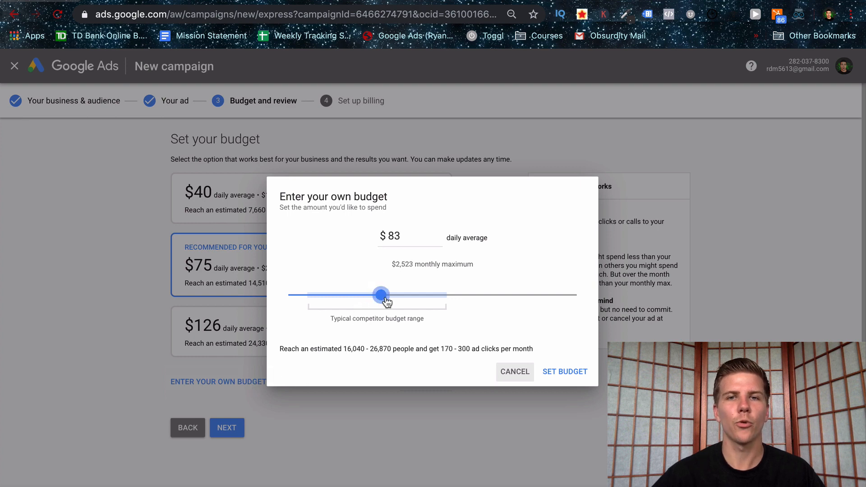
left_click_drag(381, 294, 363, 295)
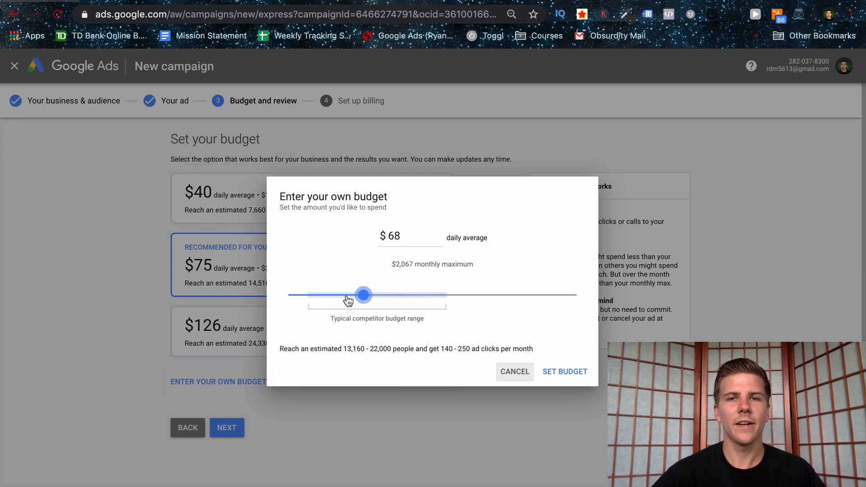
left_click_drag(363, 294, 303, 295)
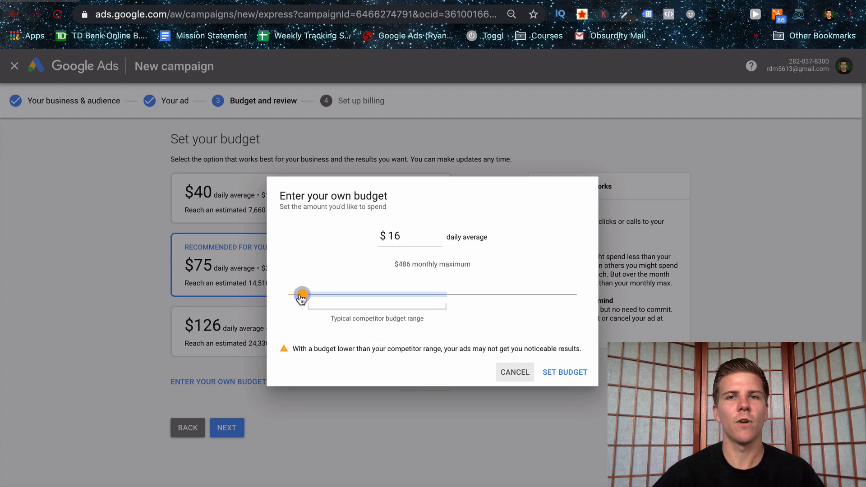
left_click_drag(302, 295, 299, 295)
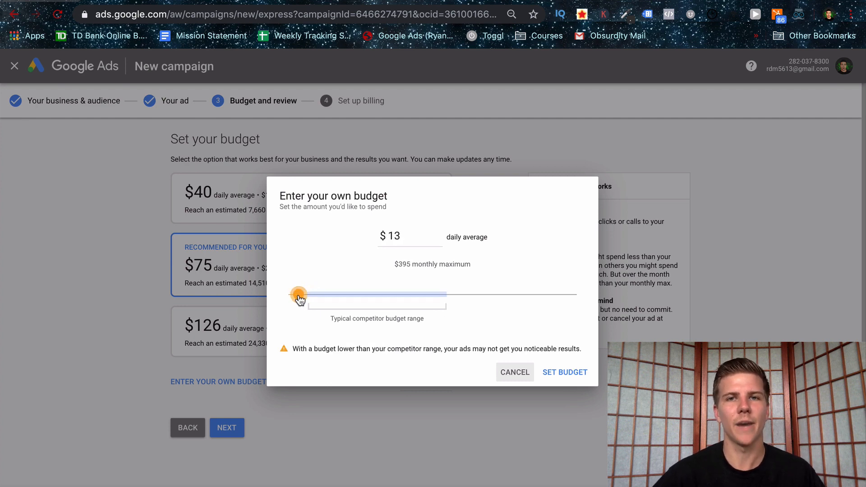
left_click_drag(299, 294, 318, 294)
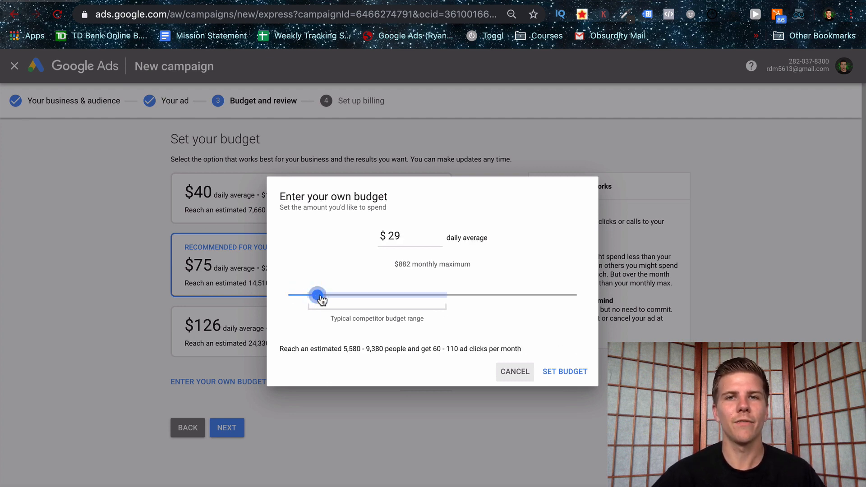
left_click(565, 371)
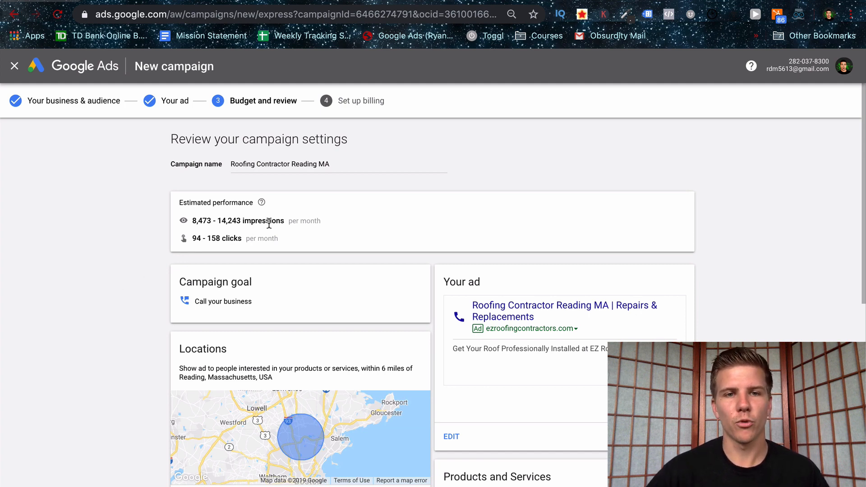
Scroll through the campaign review showing a $44.00 daily budget and continue to billing.
scroll("down", 3)
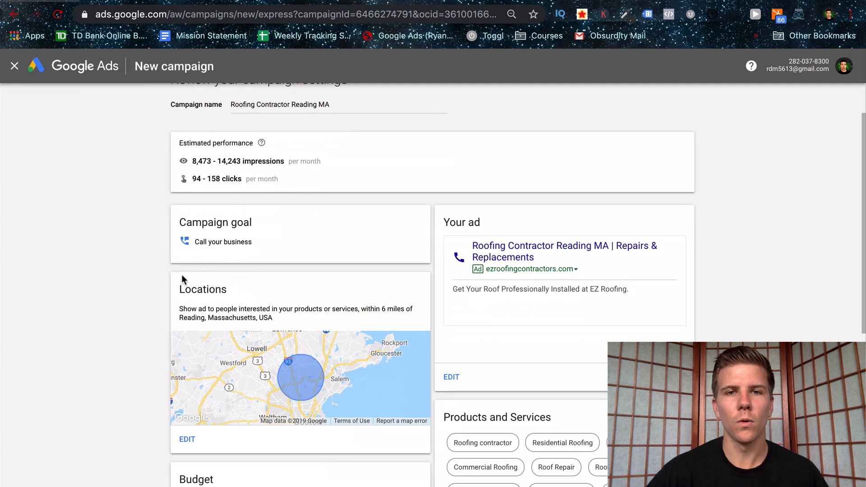
scroll("down", 3)
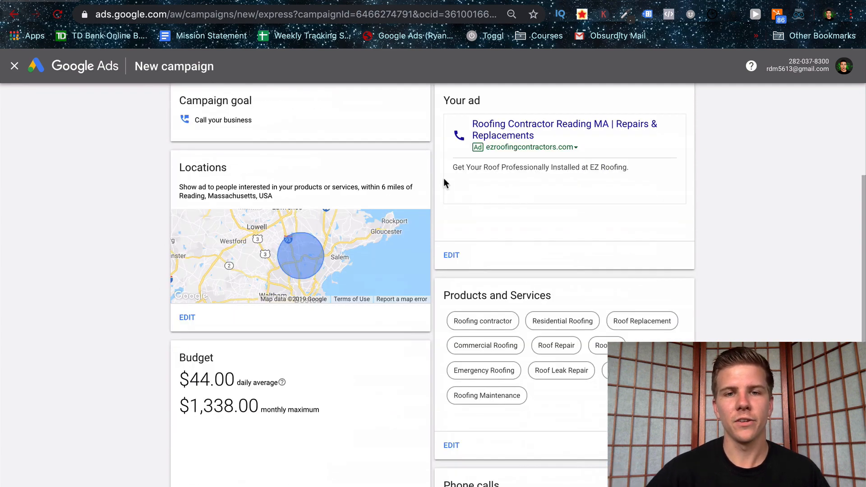
scroll("down", 3)
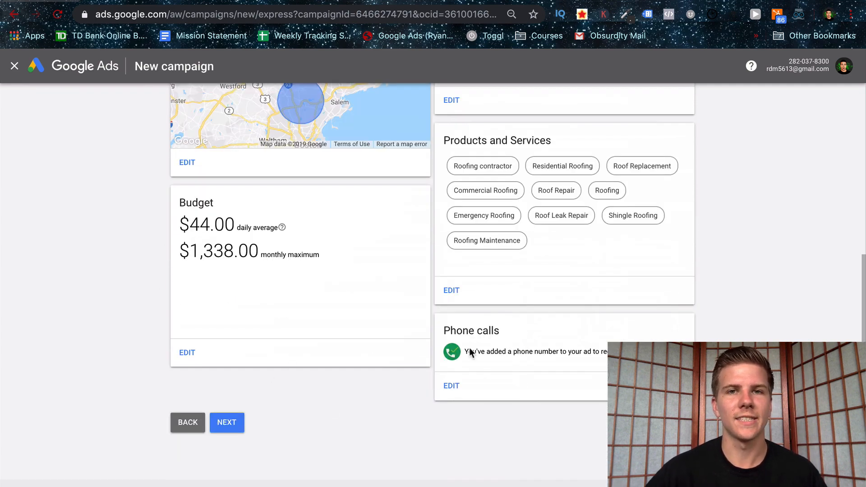
left_click(226, 423)
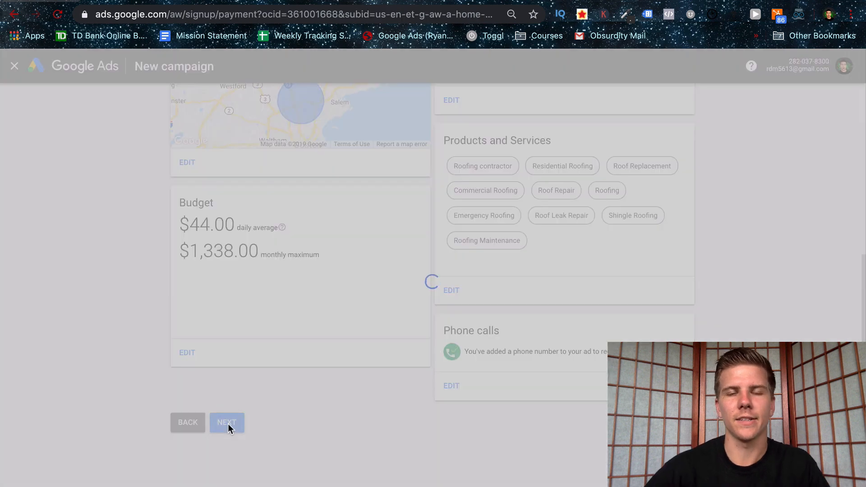
Check the card details on Confirm payment info and submit them.
left_click(227, 423)
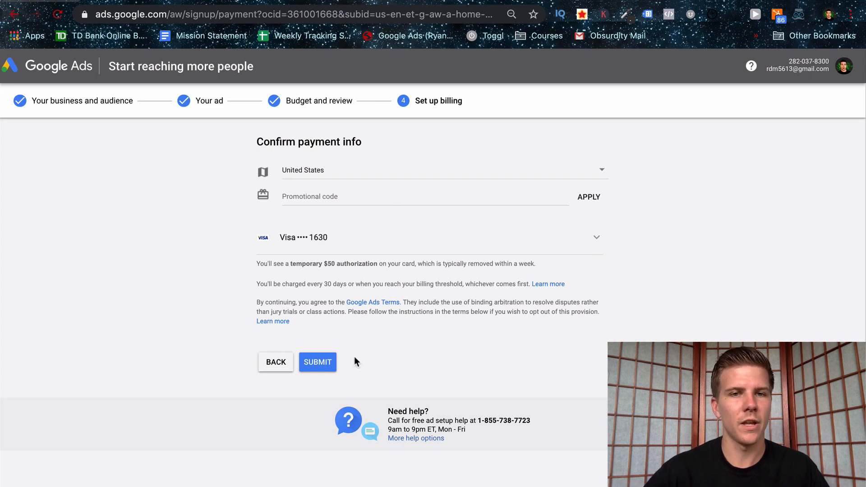
mouse_move(256, 347)
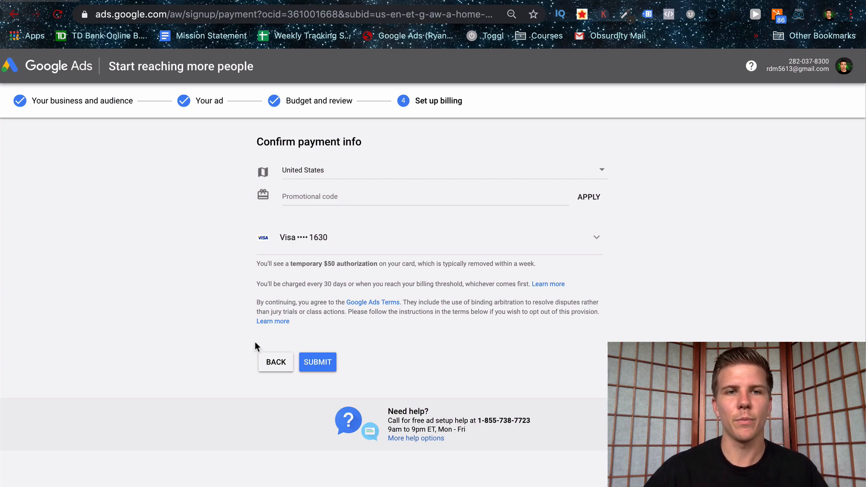
left_click(317, 362)
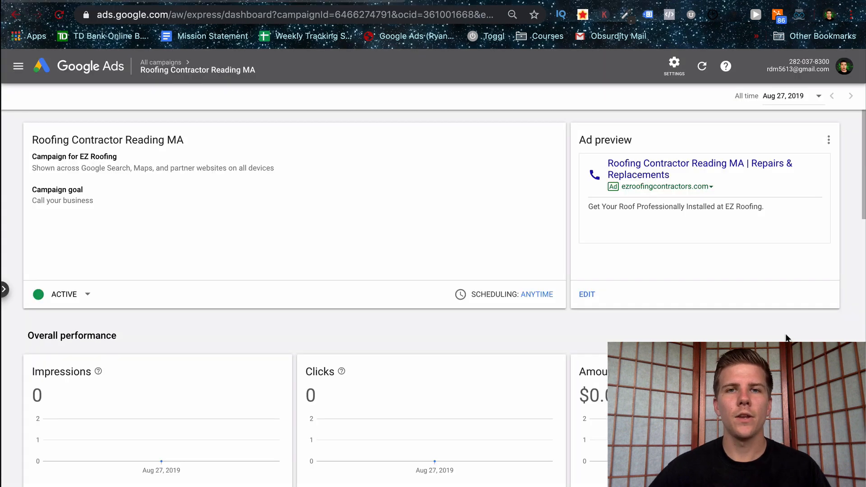
Change the Roofing Contractor Reading MA status from Active to Paused and dismiss the feedback dialog.
left_click(86, 294)
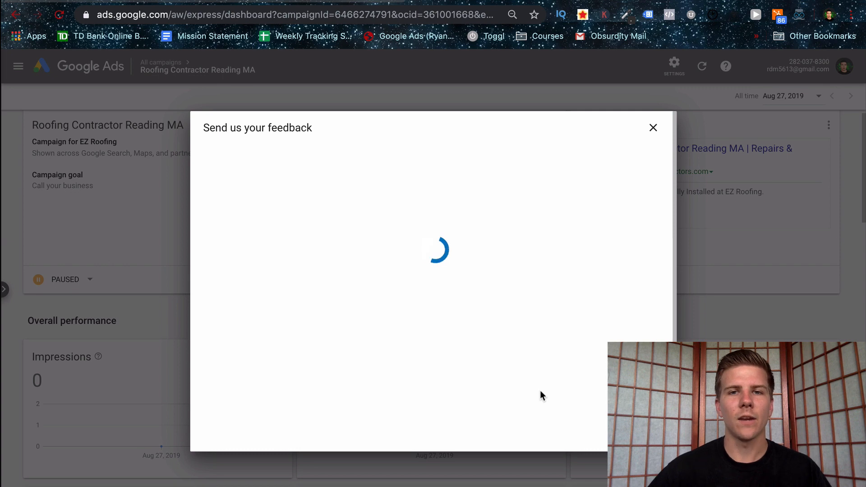
left_click(653, 128)
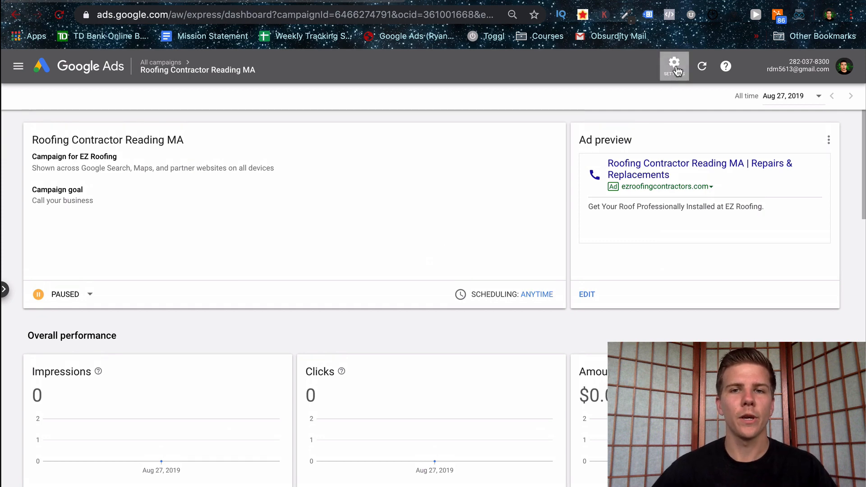
Choose Switch to Expert Mode from the Settings gear and confirm the switch.
left_click(675, 66)
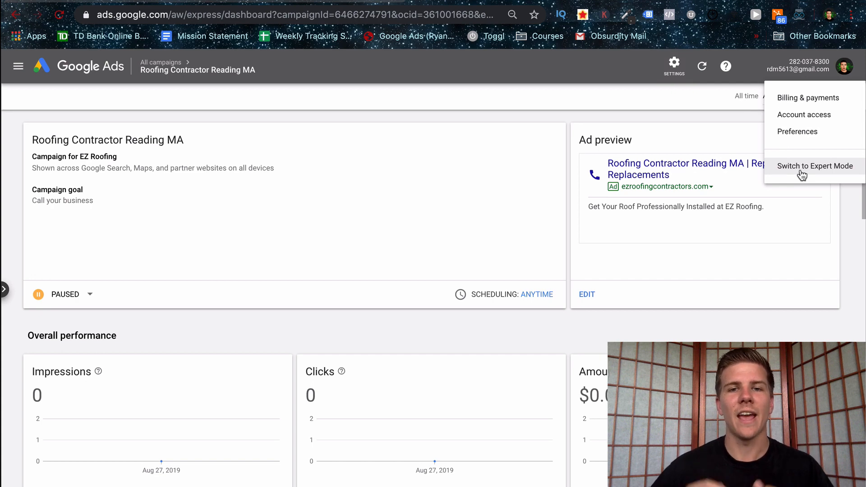
left_click(814, 166)
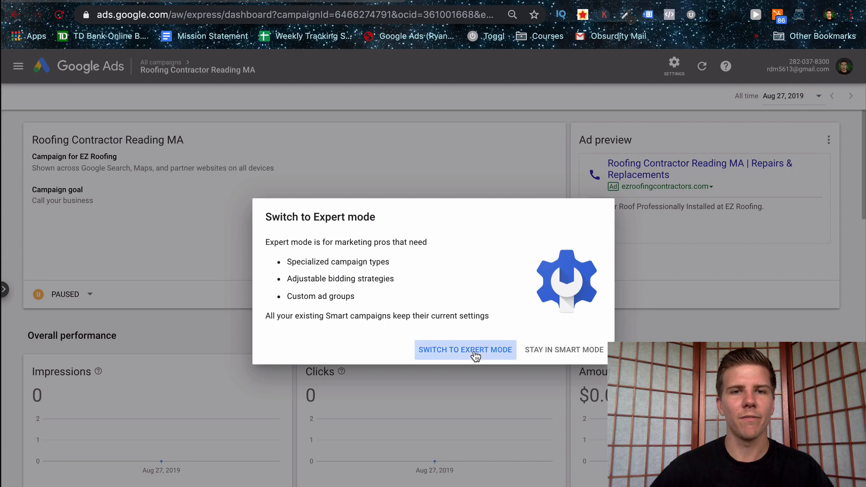
left_click(465, 349)
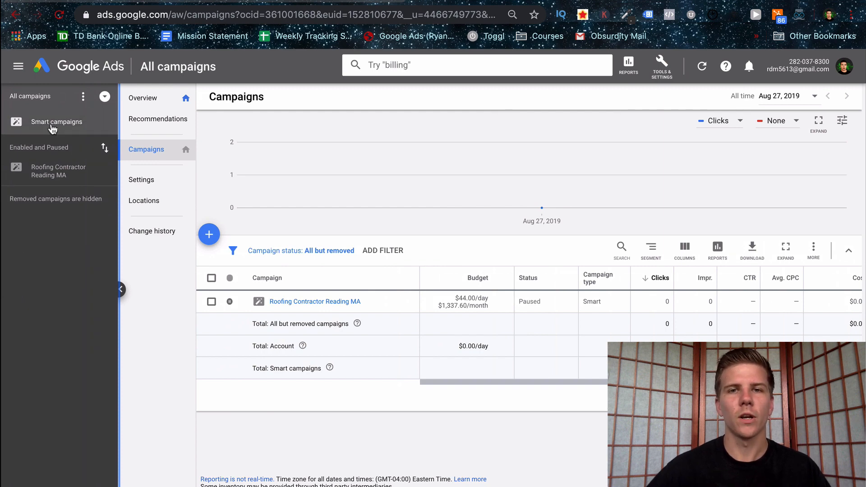
left_click(209, 234)
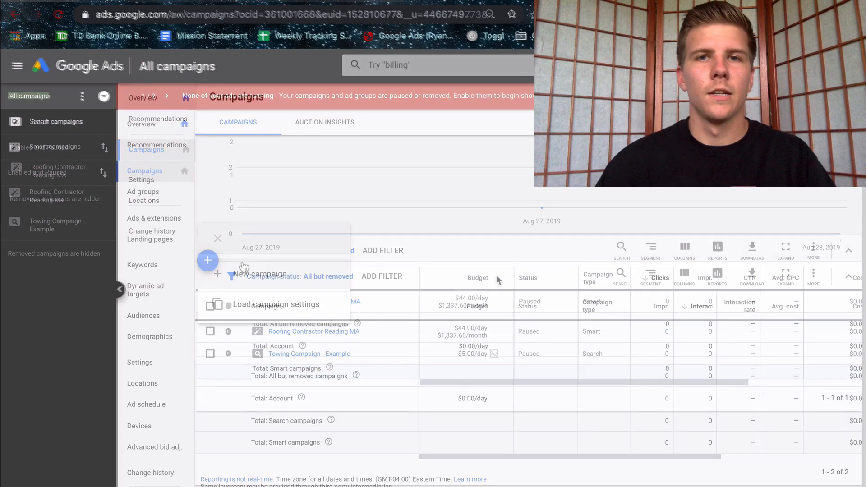
View the campaigns table with Roofing Contractor Reading MA and the paused Towing Campaign - Example.
left_click(217, 238)
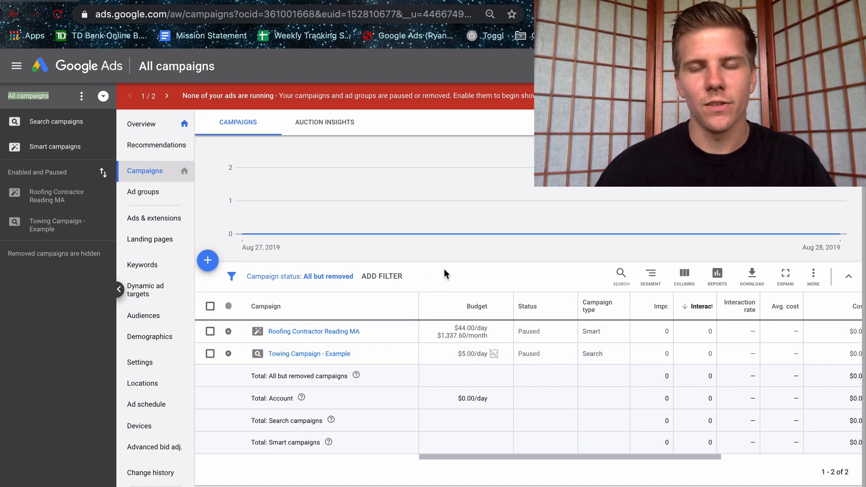
mouse_move(425, 272)
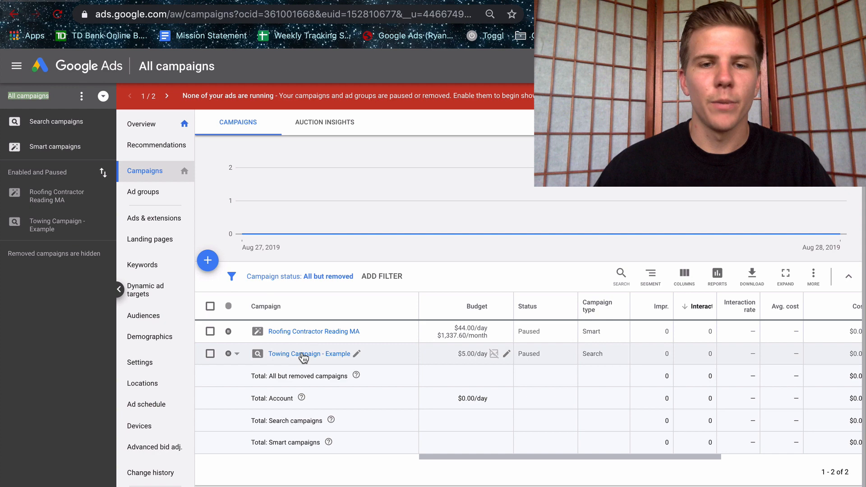
Open Towing Campaign - Example to see its Heavy Duty Towing, Towing Services and Battery Jumping ad groups.
left_click(309, 353)
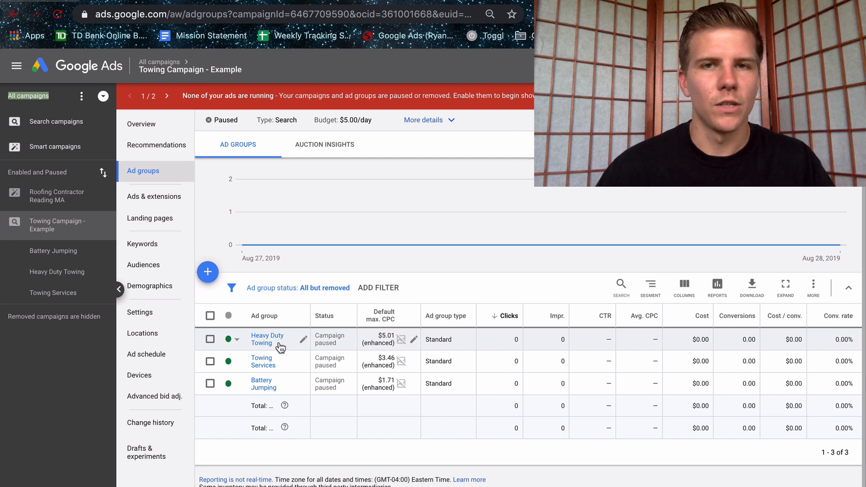
mouse_move(416, 298)
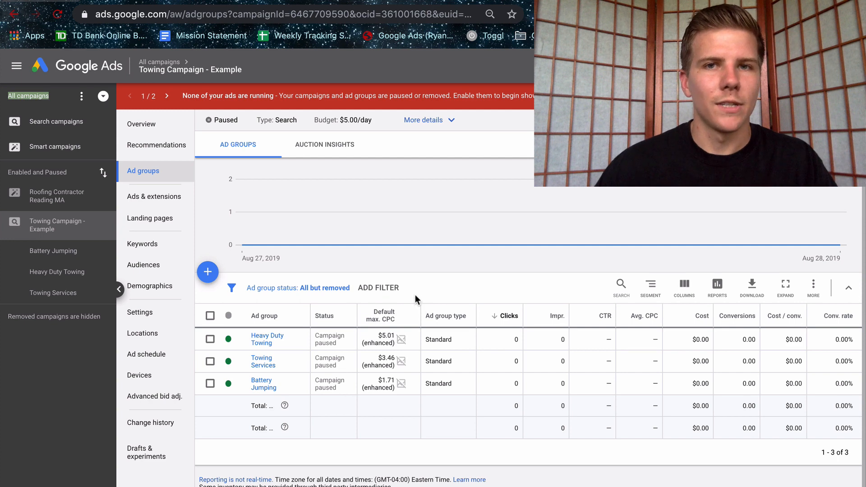
mouse_move(254, 343)
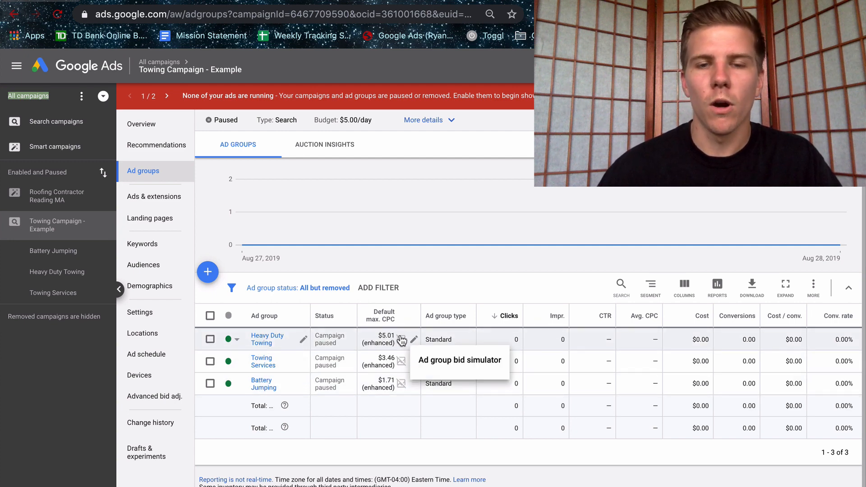
mouse_move(383, 389)
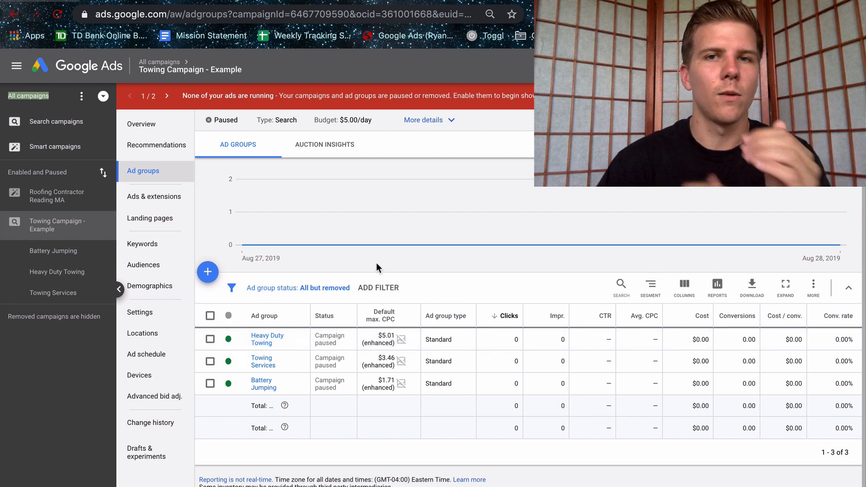
mouse_move(475, 286)
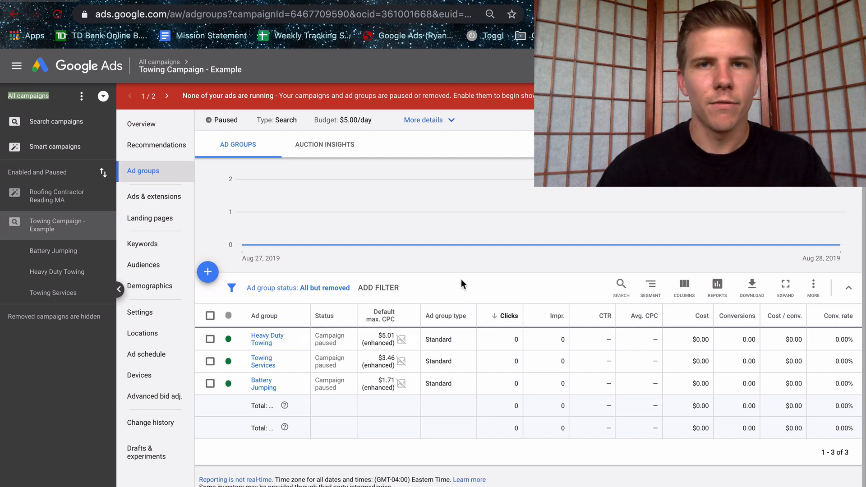
left_click(264, 361)
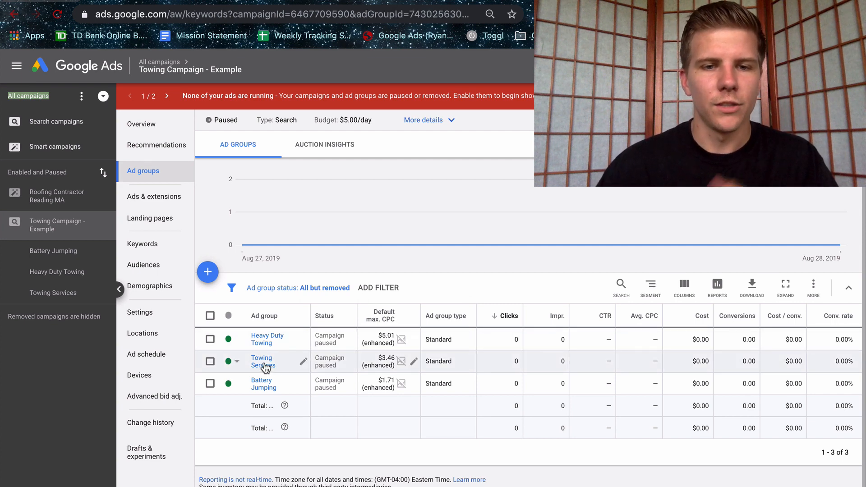
Open the Towing Services ad group to list its towing companies keywords at $3.46 max CPC.
left_click(262, 361)
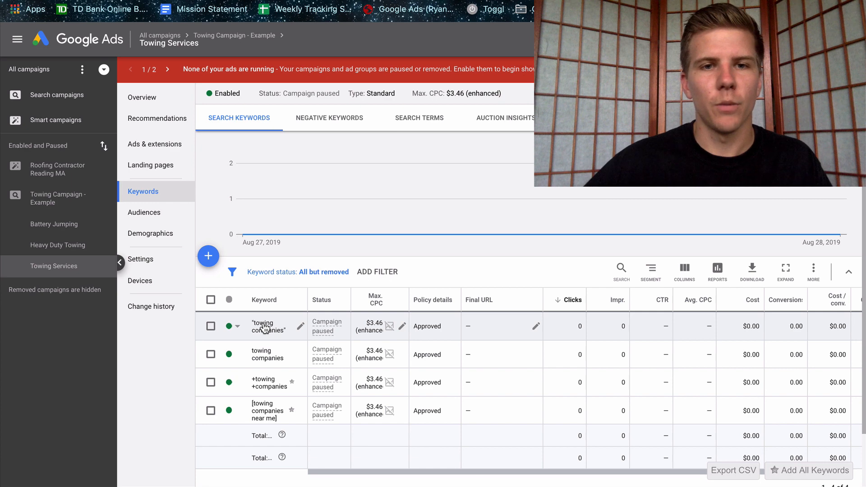
Limit Towing Campaign - Example to Google Search Network, excluding search partners and Display Network.
left_click(57, 198)
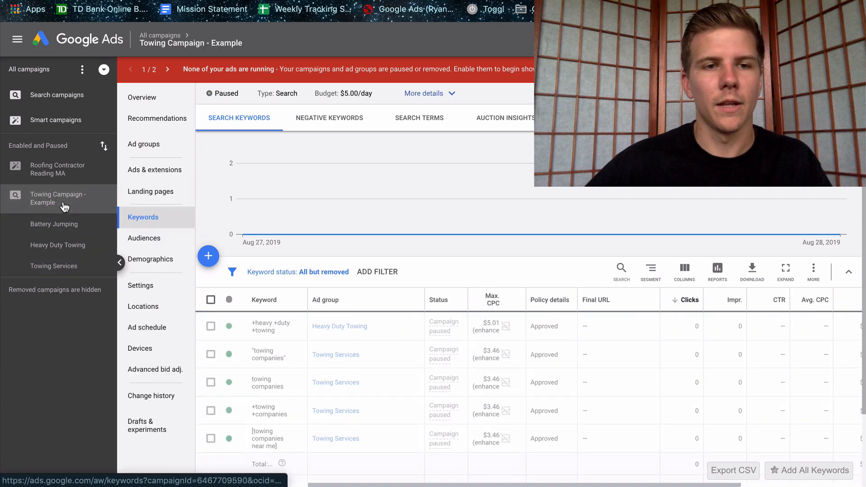
left_click(140, 286)
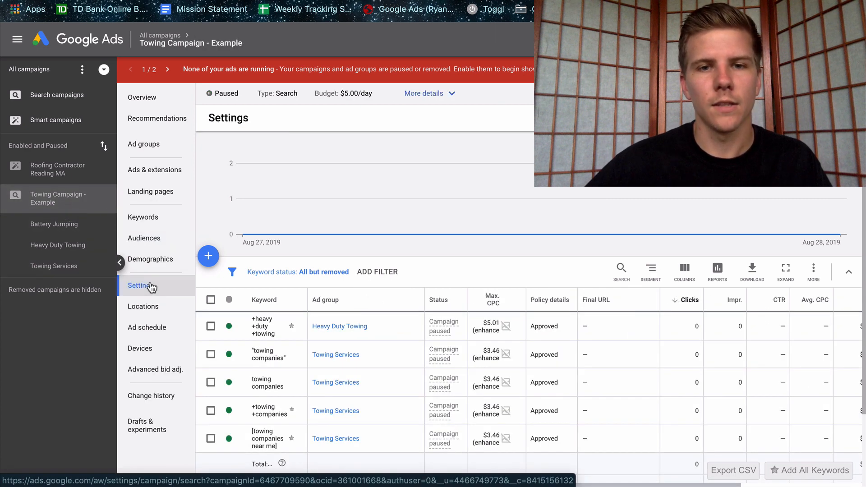
left_click(141, 285)
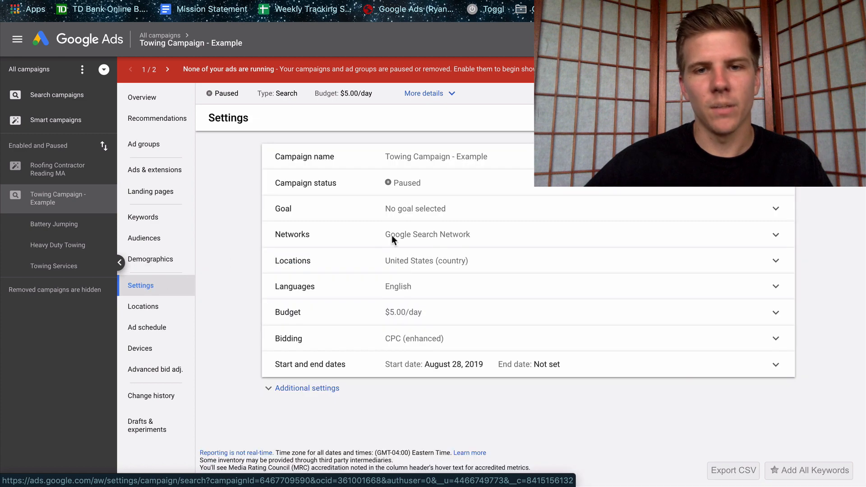
left_click(775, 234)
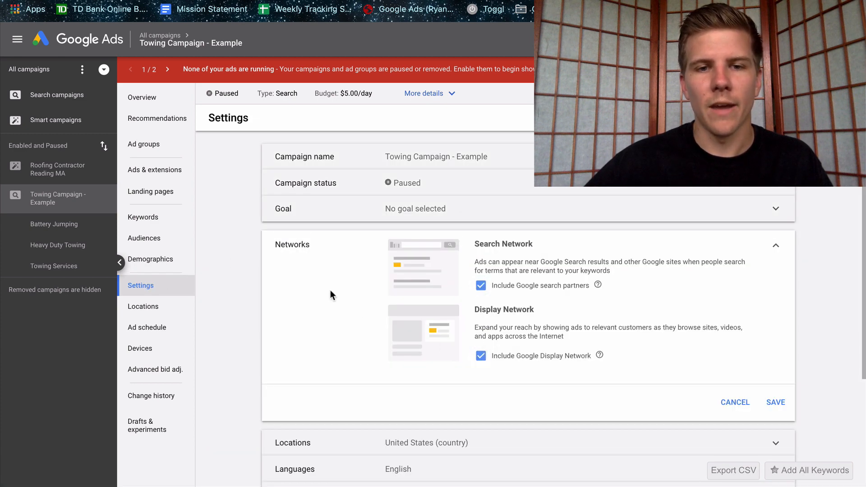
mouse_move(511, 310)
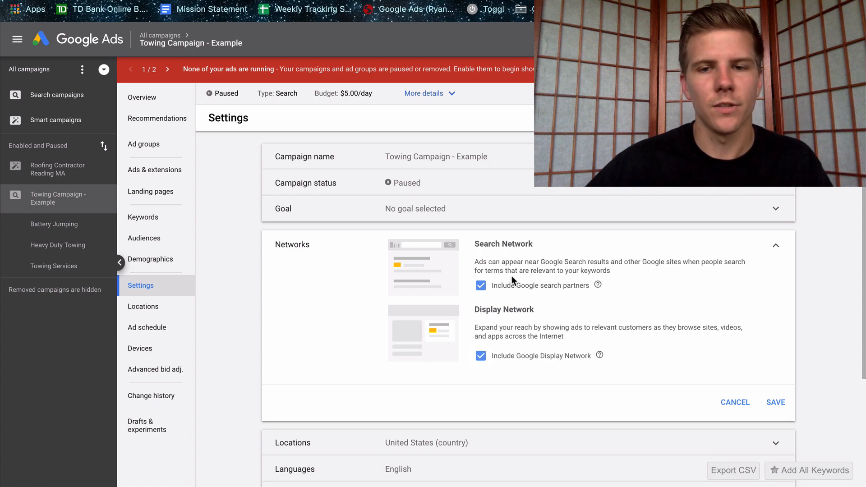
mouse_move(504, 320)
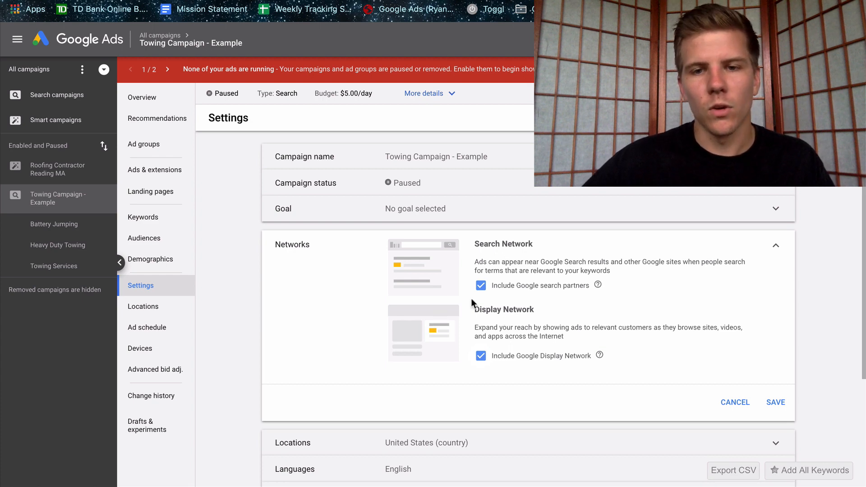
mouse_move(535, 342)
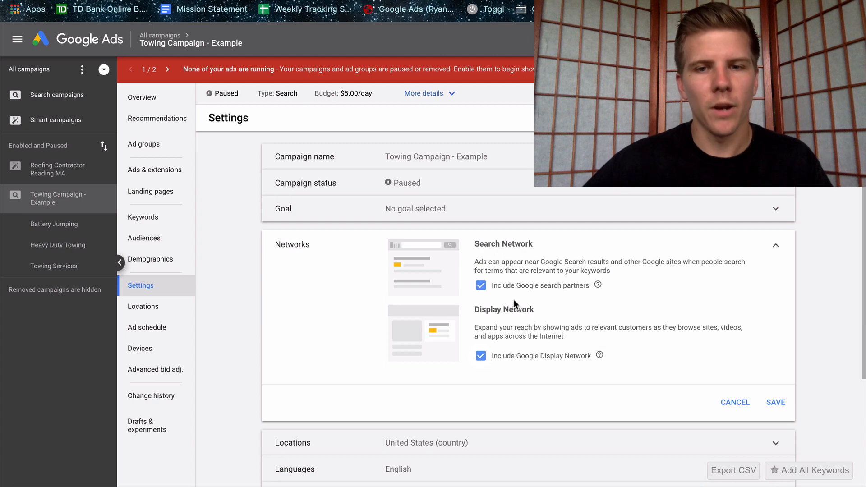
mouse_move(482, 288)
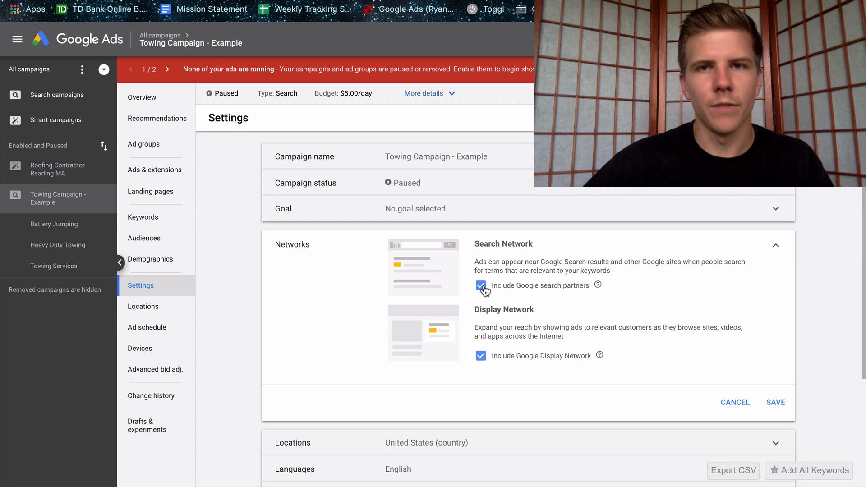
mouse_move(513, 339)
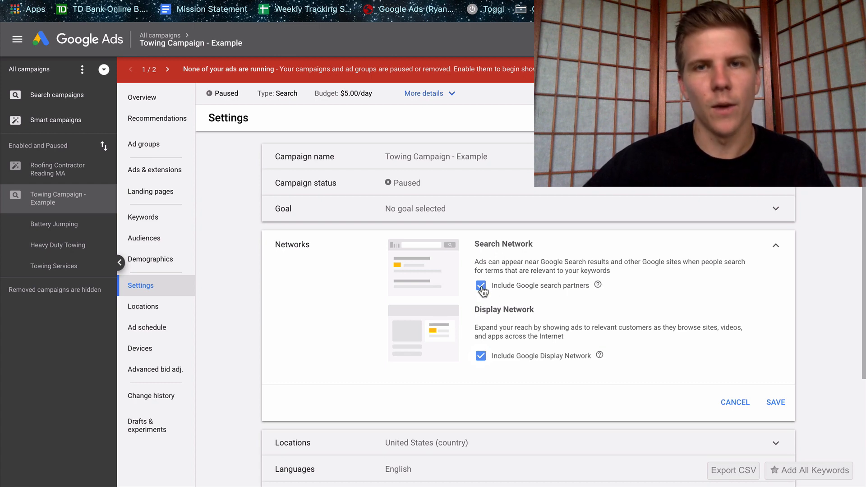
left_click(482, 285)
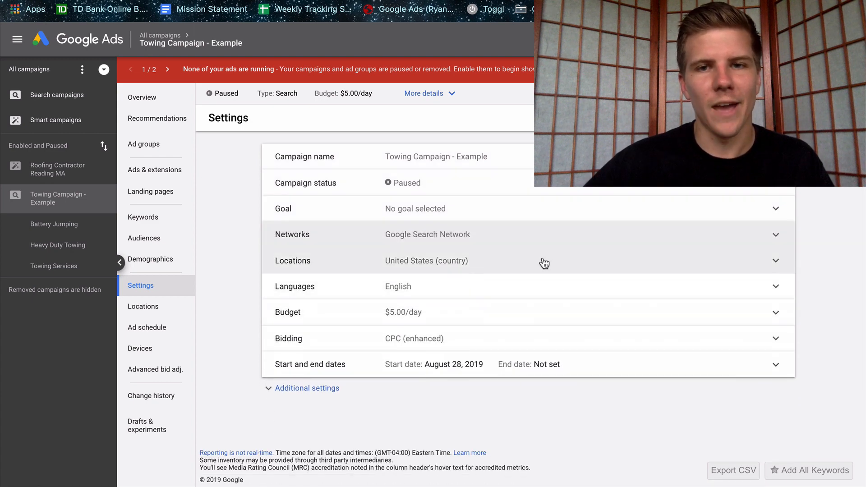
mouse_move(522, 269)
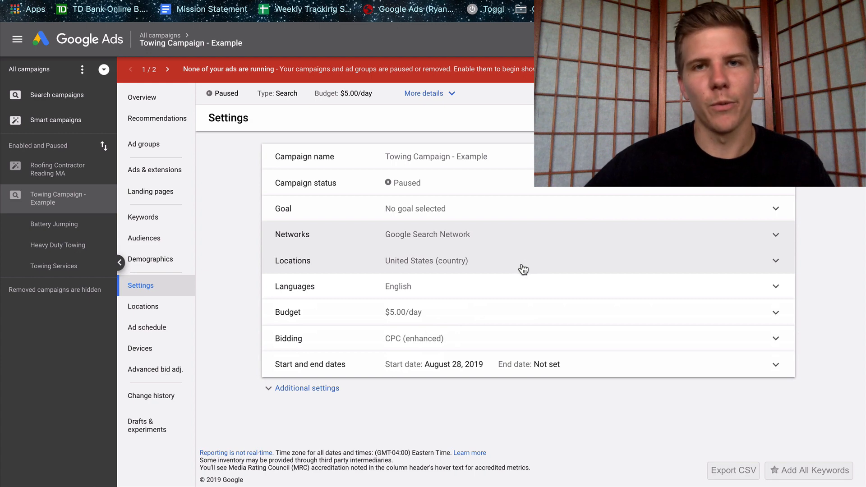
Set location targeting to people in or regularly in targeted locations, then view campaign keywords.
left_click(775, 260)
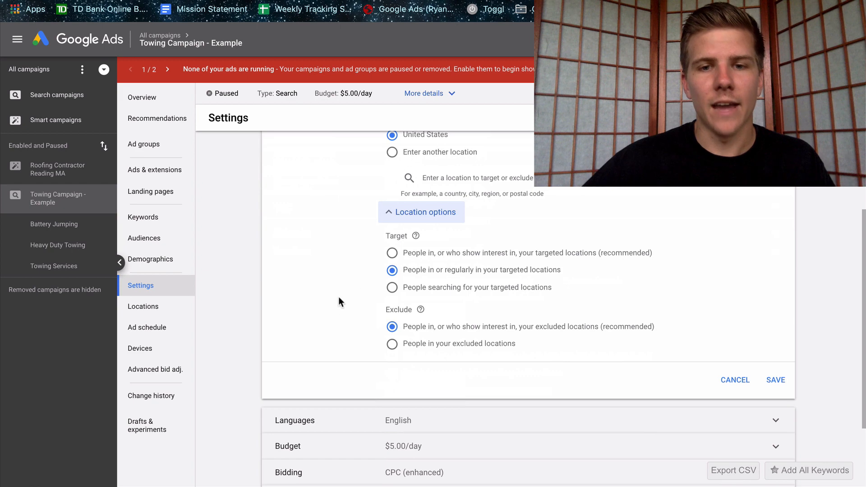
left_click(391, 253)
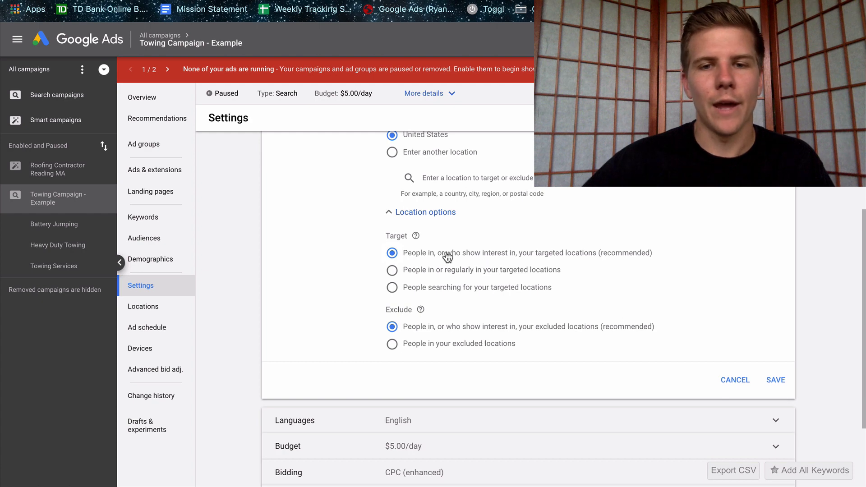
mouse_move(307, 229)
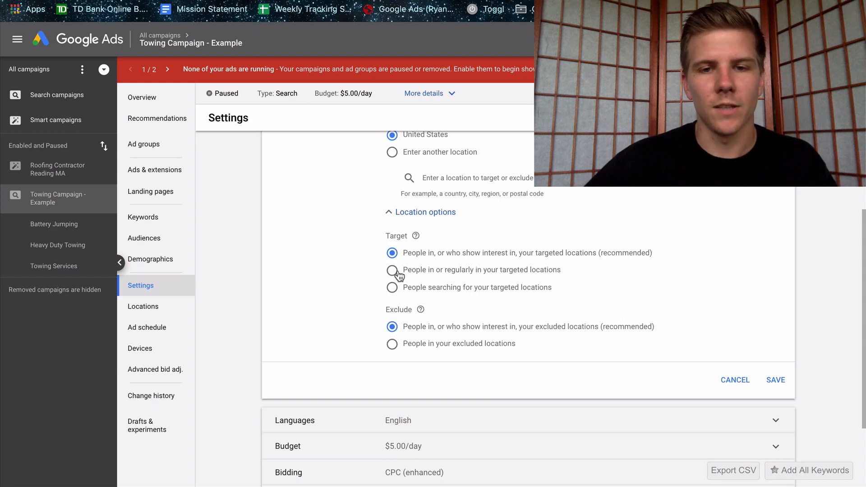
left_click(391, 270)
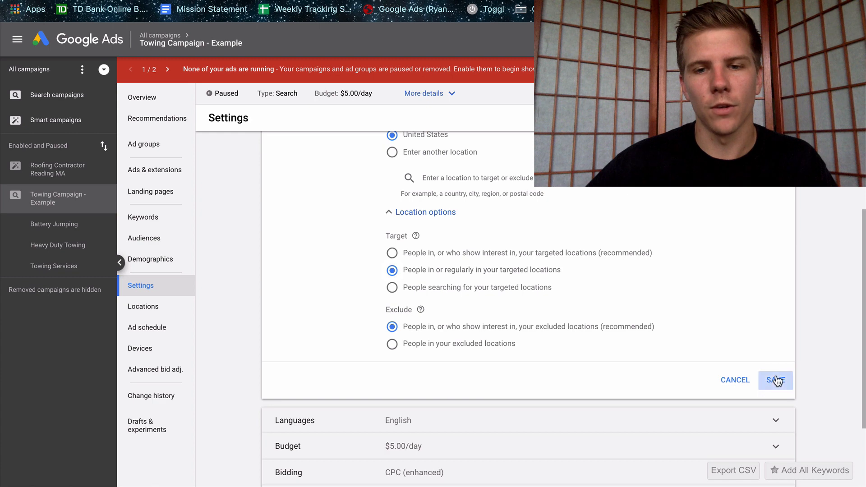
left_click(775, 380)
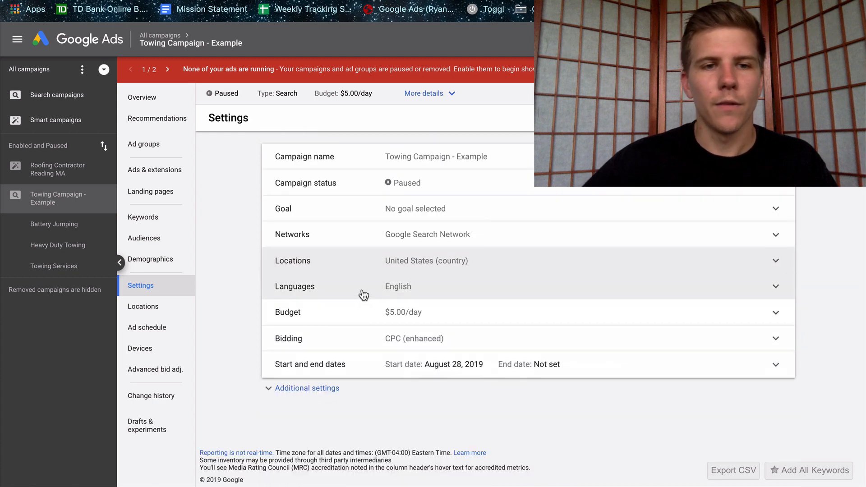
left_click(144, 216)
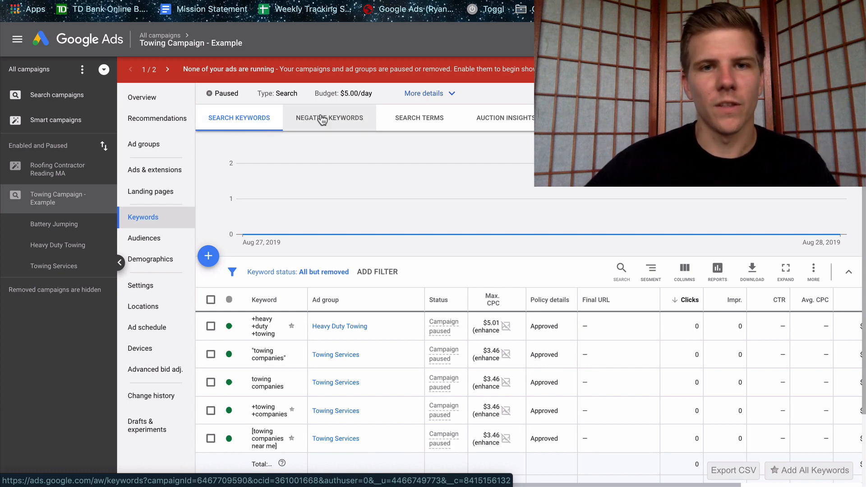
Enter negative keywords 'for sale', 'hiring' and 'jobs' for the towing campaign.
left_click(330, 117)
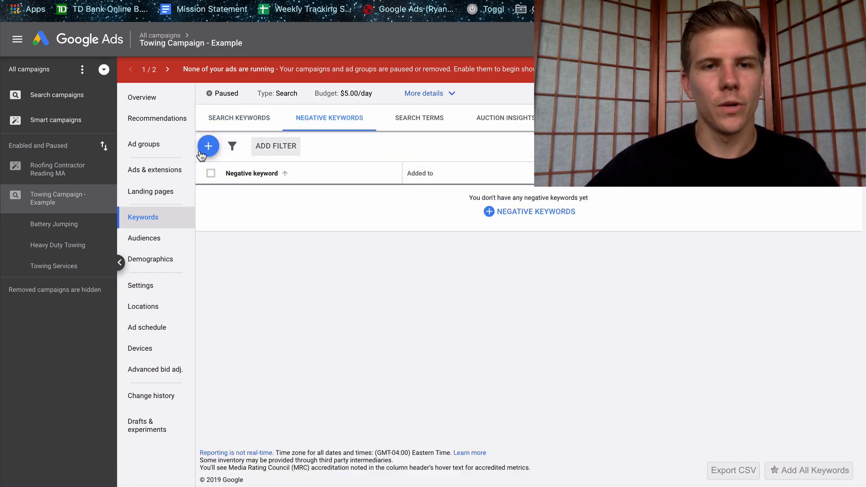
left_click(208, 145)
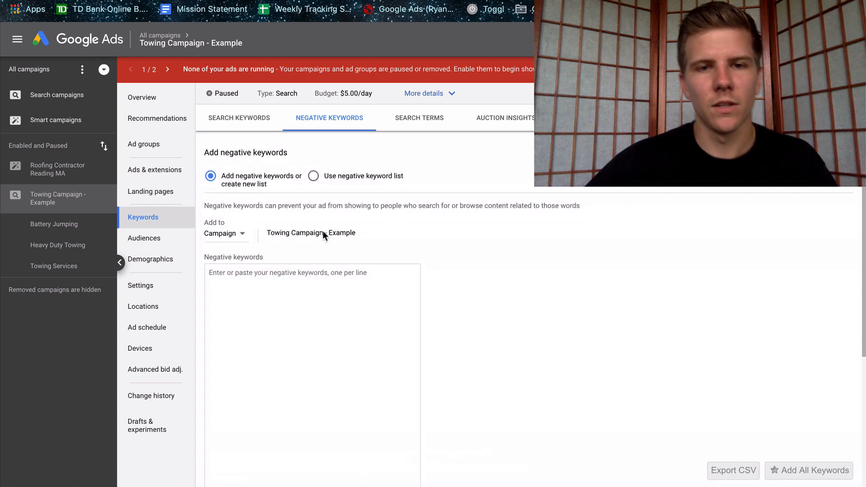
type("for")
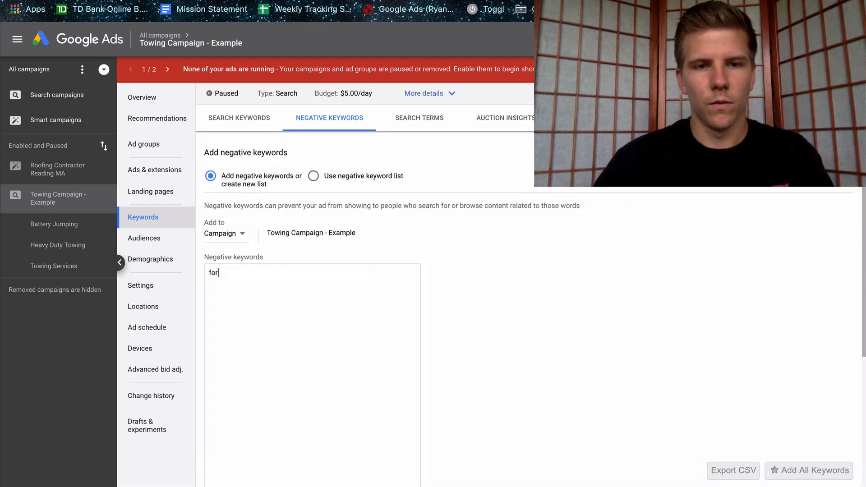
type("sale")
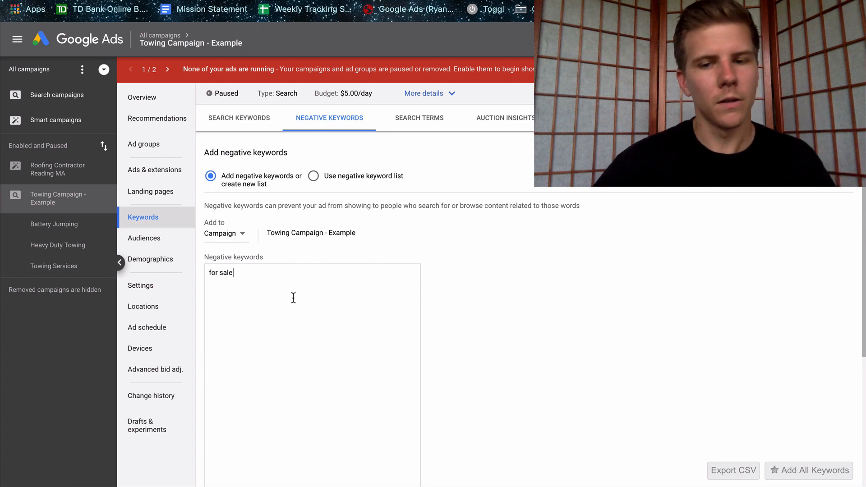
type("hiring")
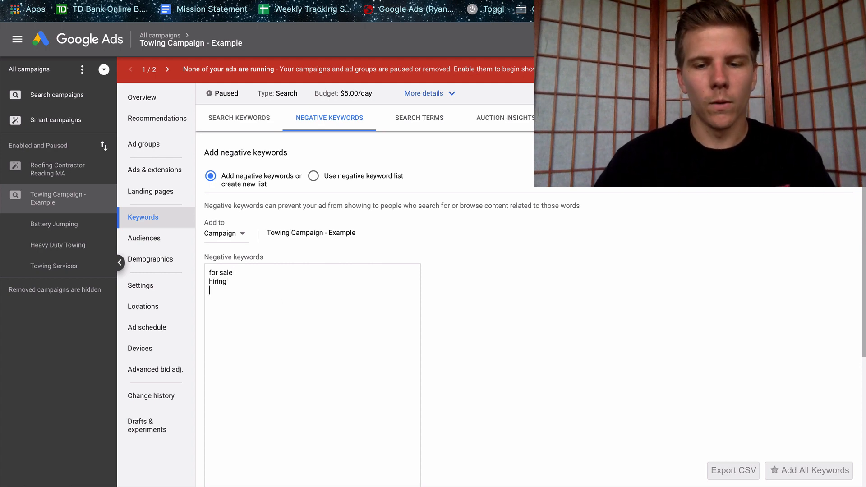
type("jobs")
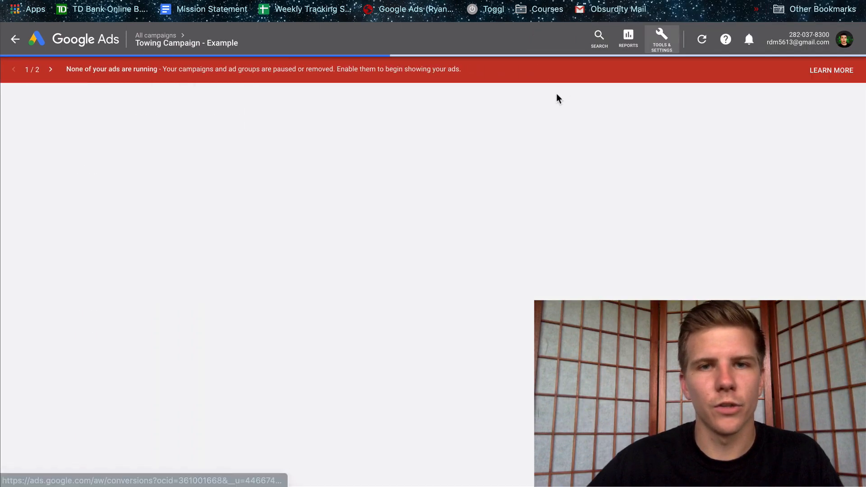
mouse_move(411, 292)
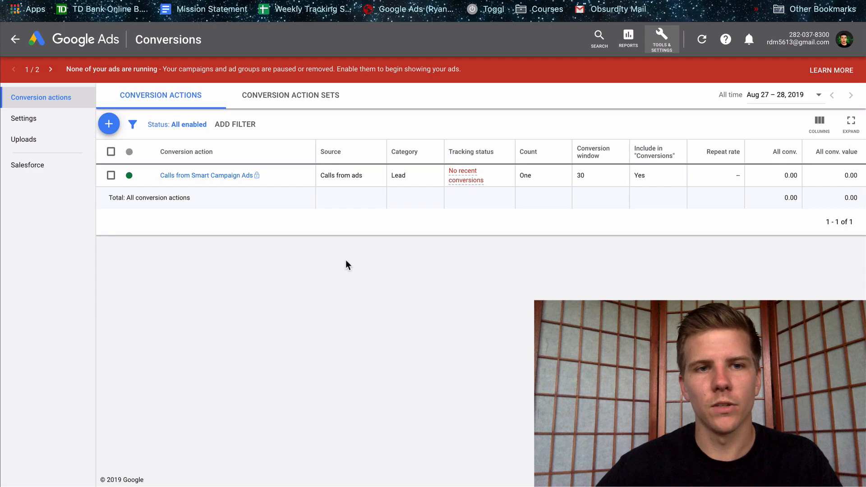
Draft a 60-second call-extension phone conversion, cancel it, and return to the towing campaign.
left_click(108, 123)
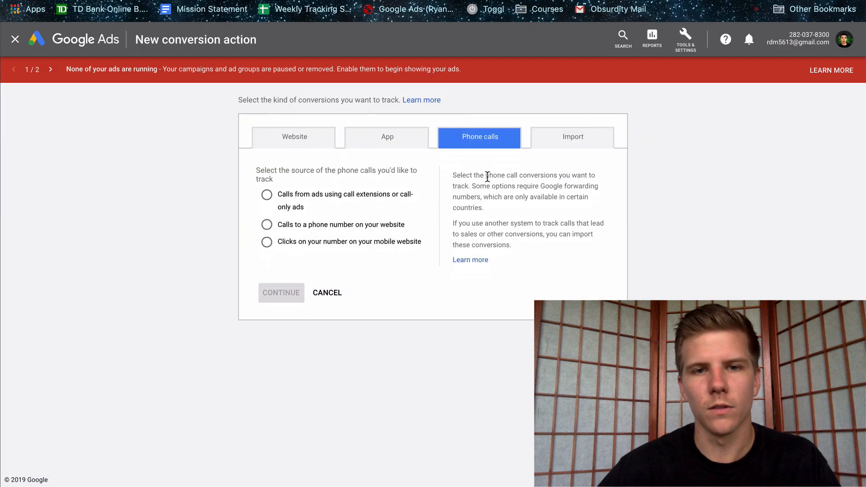
left_click(266, 195)
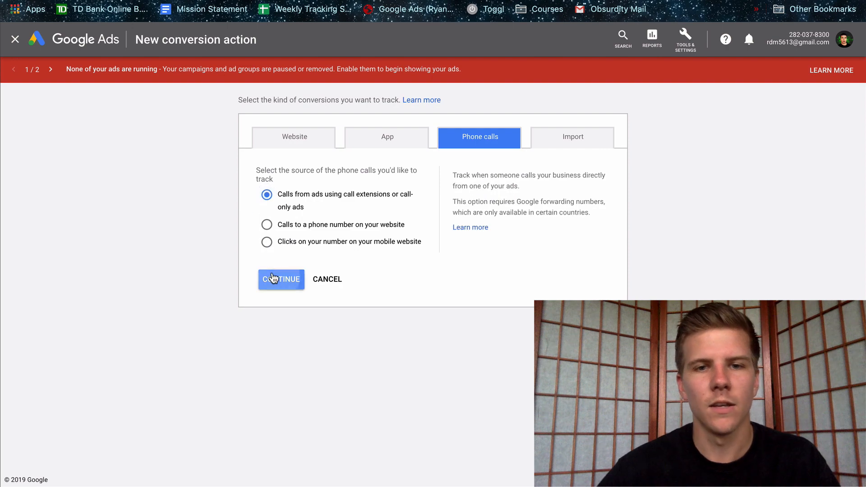
left_click(280, 279)
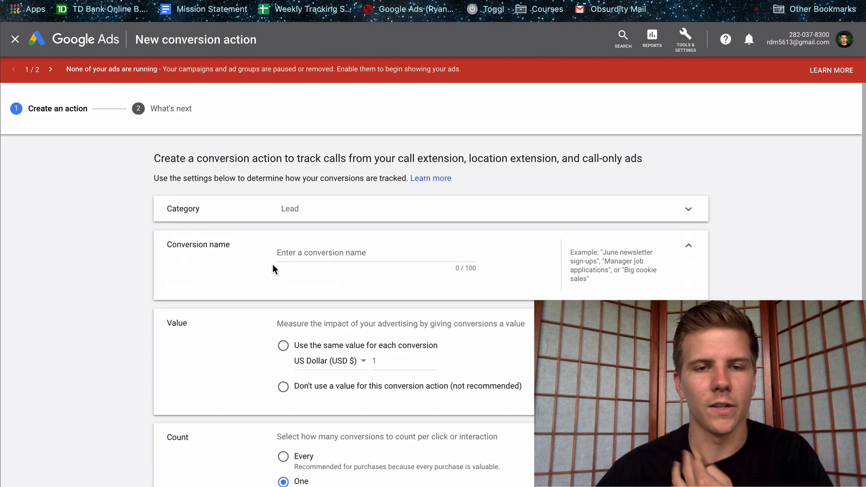
scroll("down", 3)
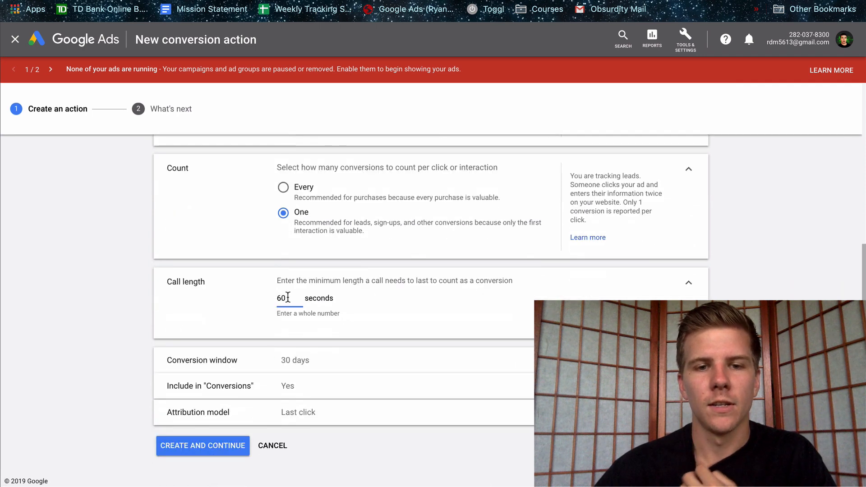
double_click(280, 299)
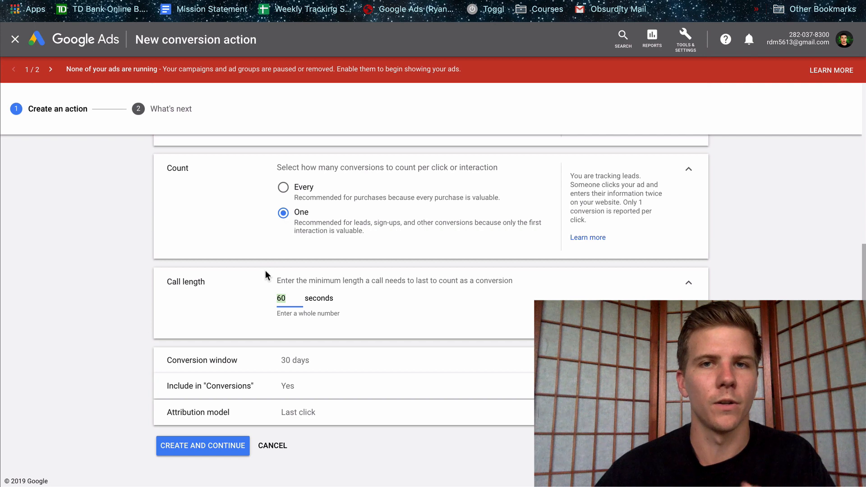
mouse_move(265, 290)
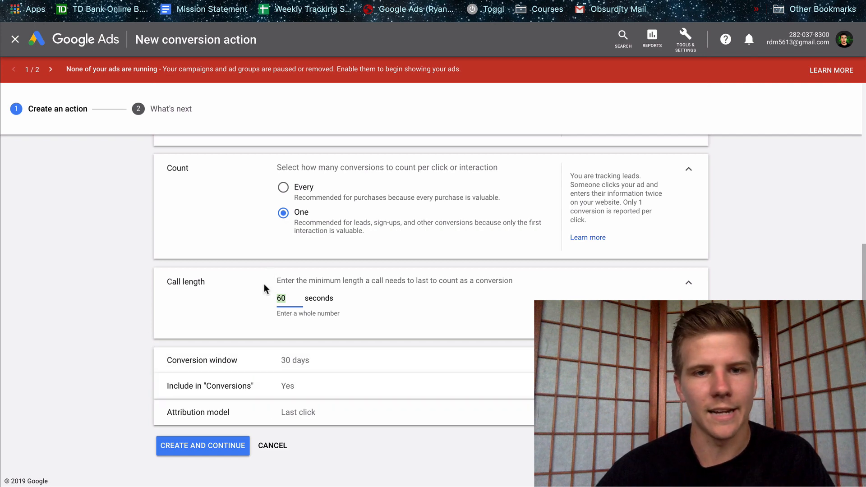
left_click(272, 446)
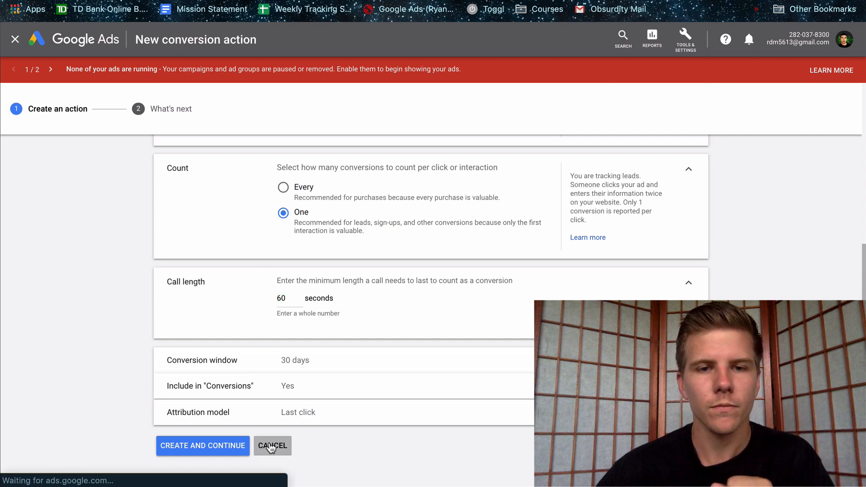
left_click(272, 446)
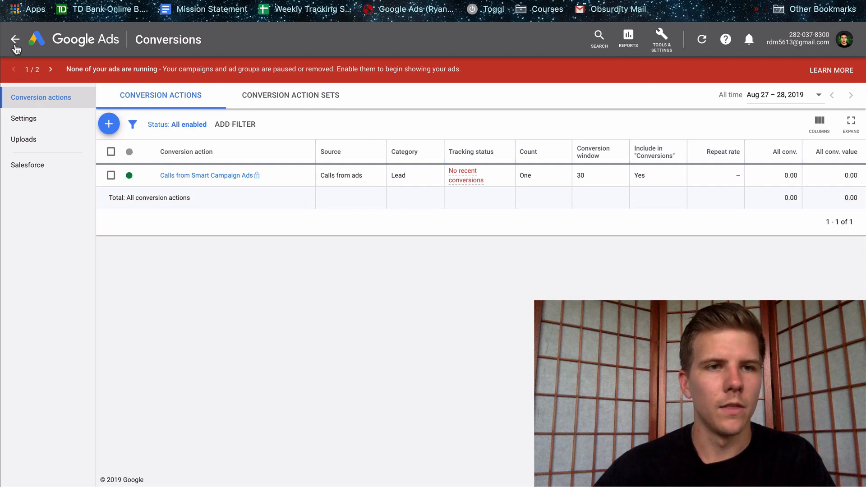
left_click(16, 39)
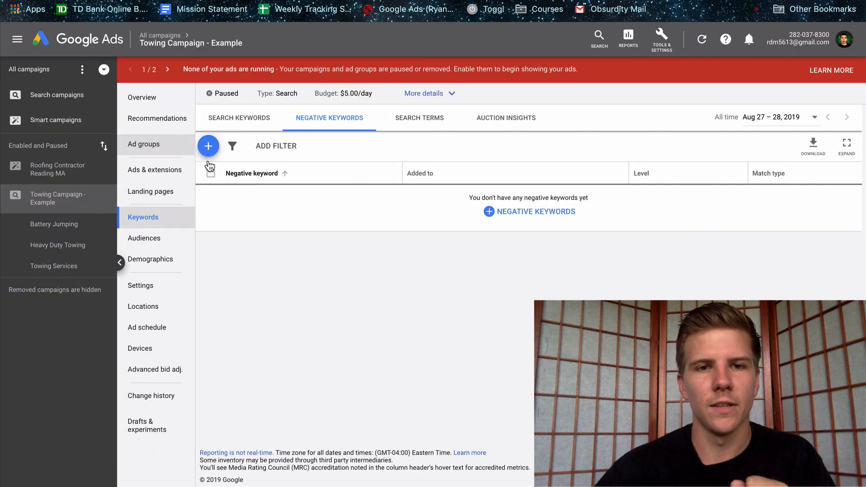
Check the towing campaign's empty search terms report, then list its three ad groups.
left_click(418, 118)
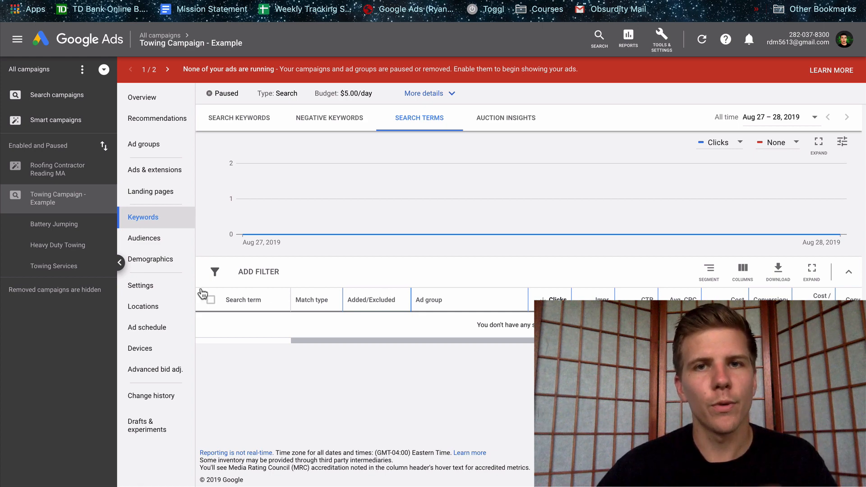
mouse_move(54, 224)
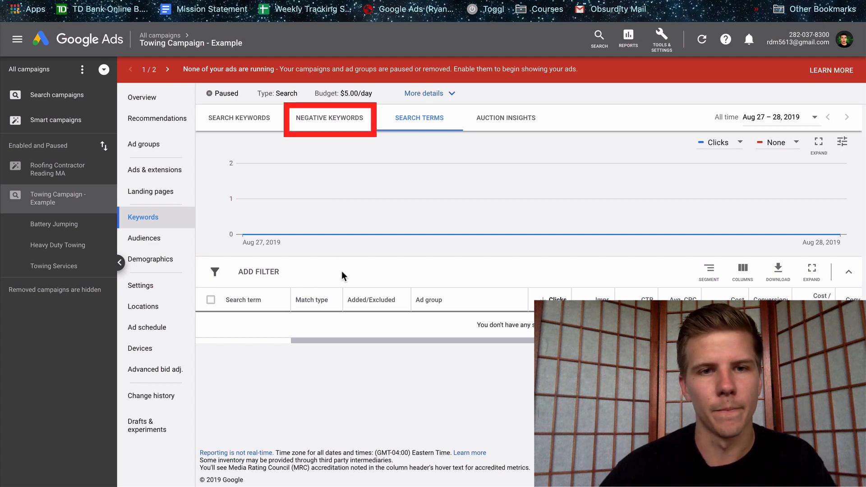
left_click(143, 144)
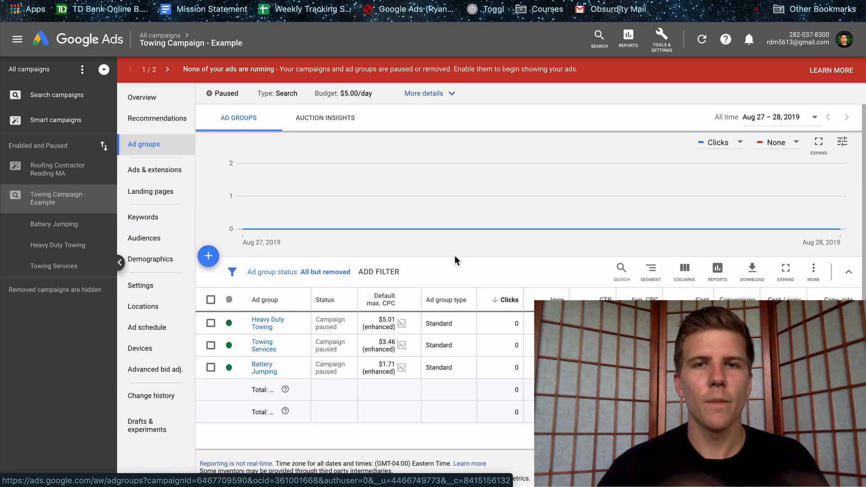